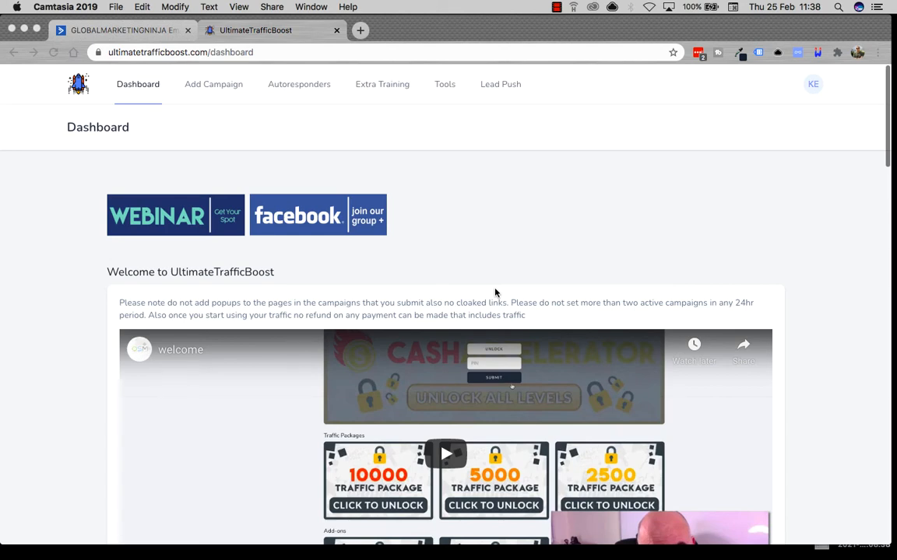
# Make Rapid TEM v2 the chosen referral landing page in place of Rapid TEM v5
pyautogui.scroll(-3)
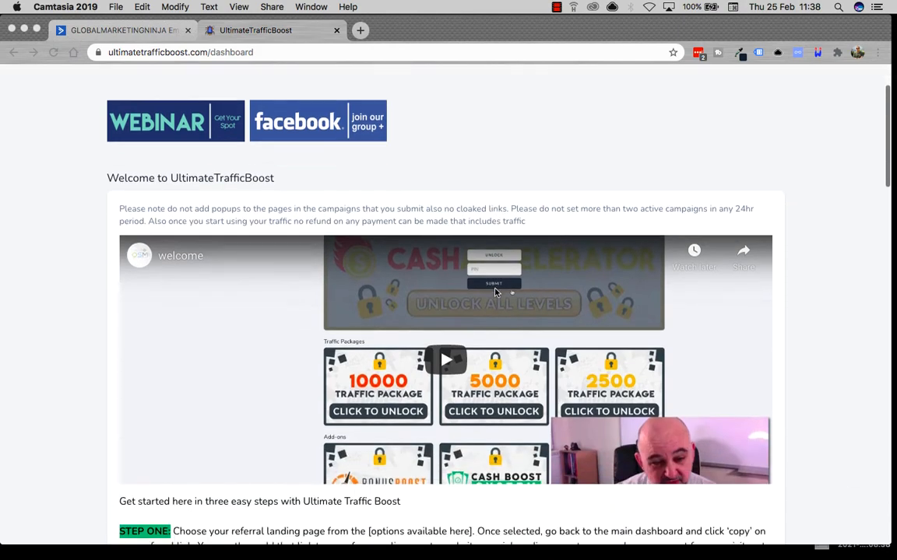
pyautogui.scroll(-3)
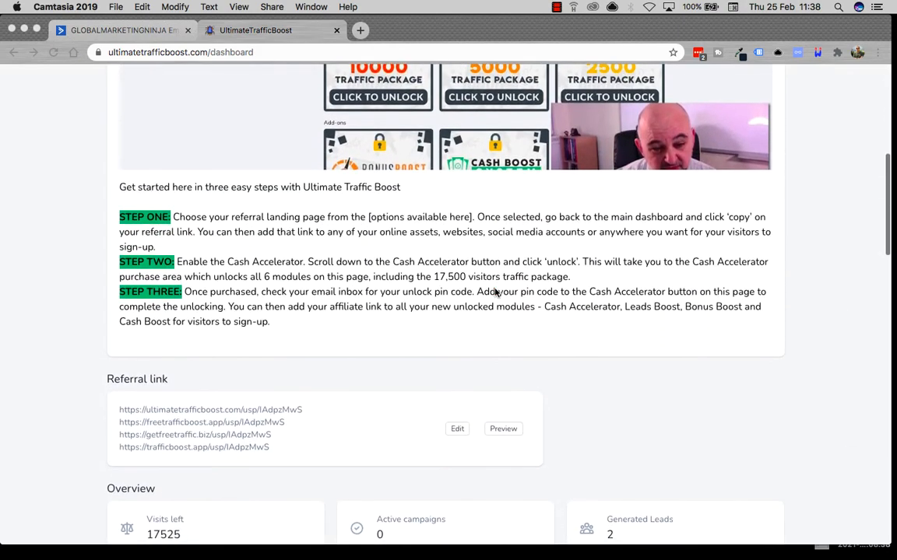
pyautogui.scroll(-3)
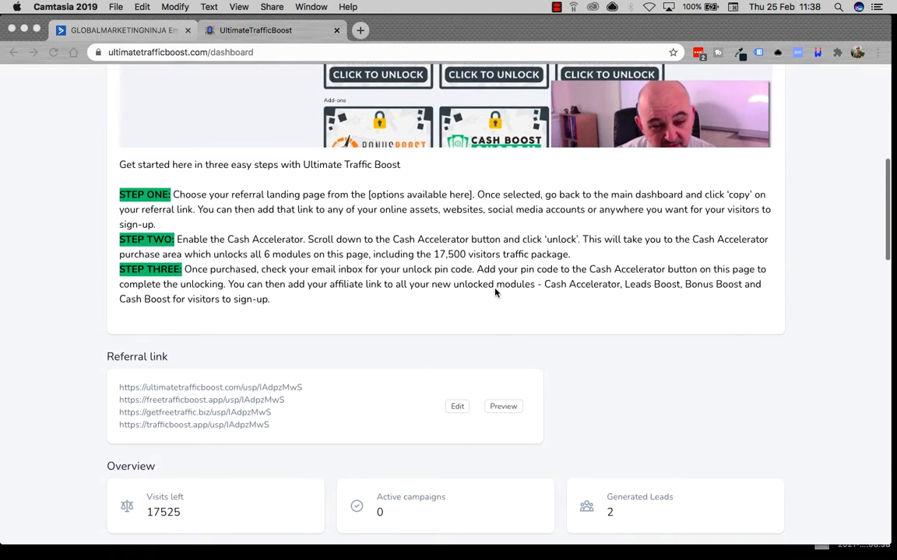
pyautogui.scroll(-3)
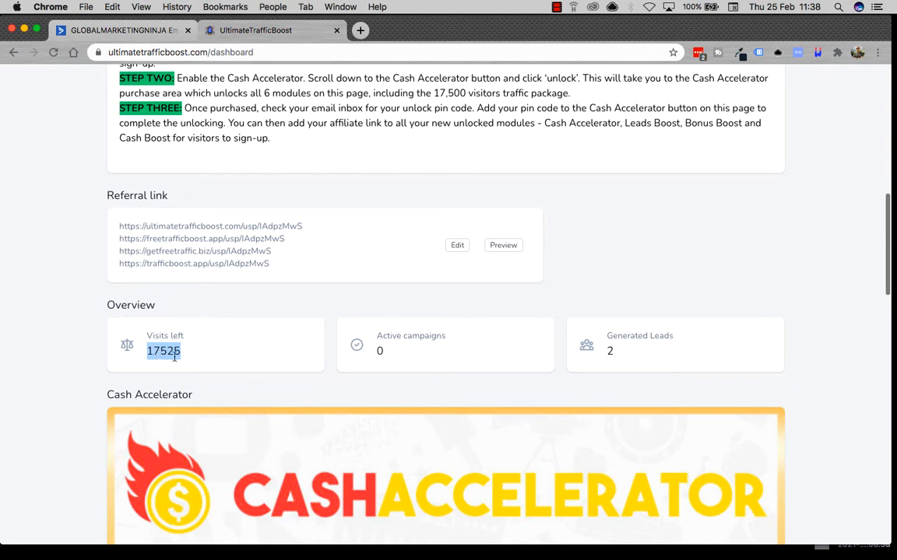
pyautogui.moveTo(305, 339)
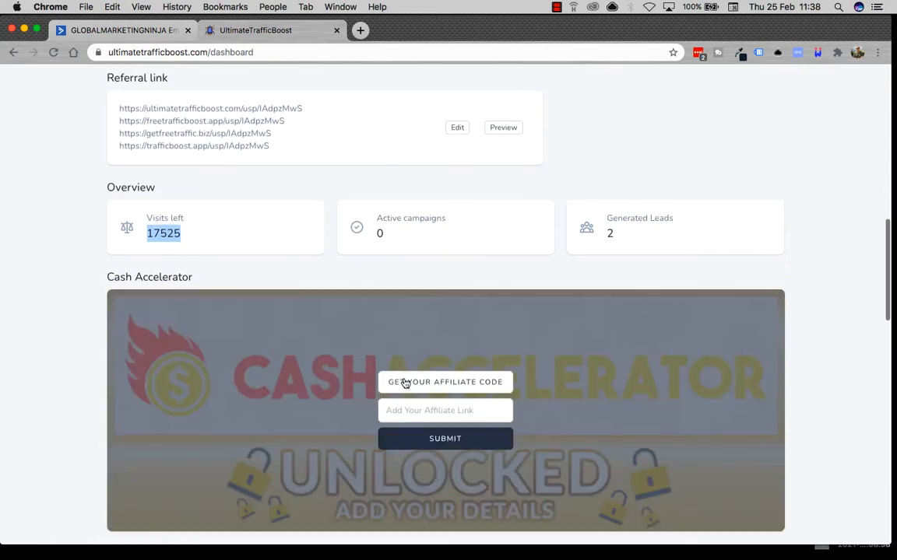
pyautogui.scroll(-3)
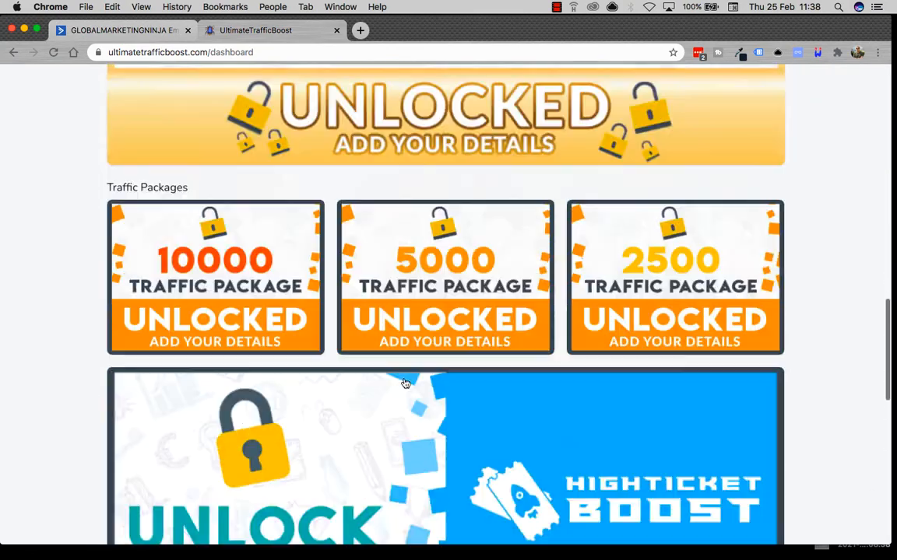
pyautogui.scroll(3)
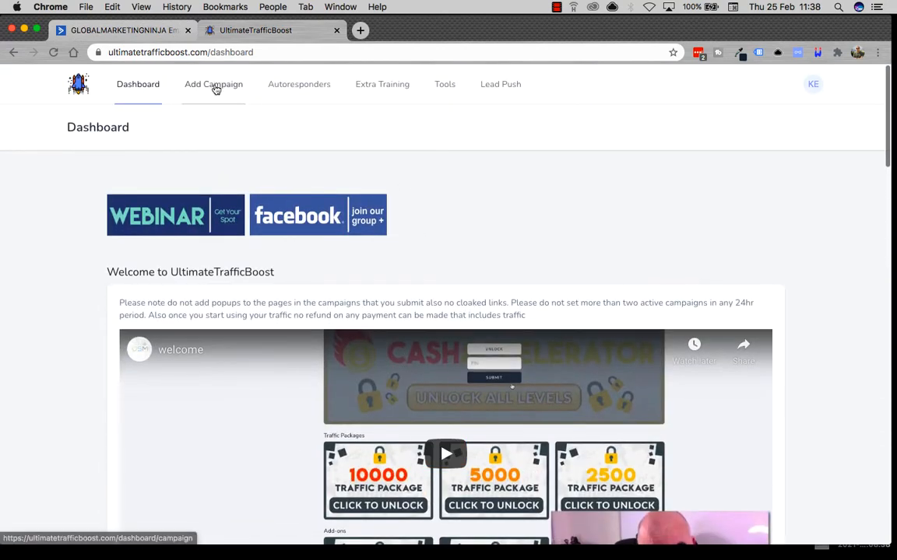
pyautogui.scroll(-3)
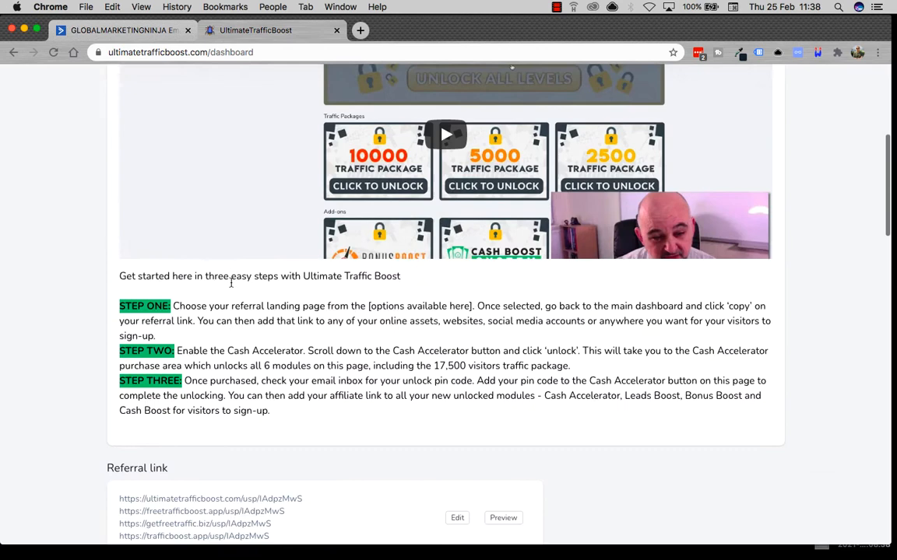
pyautogui.scroll(-3)
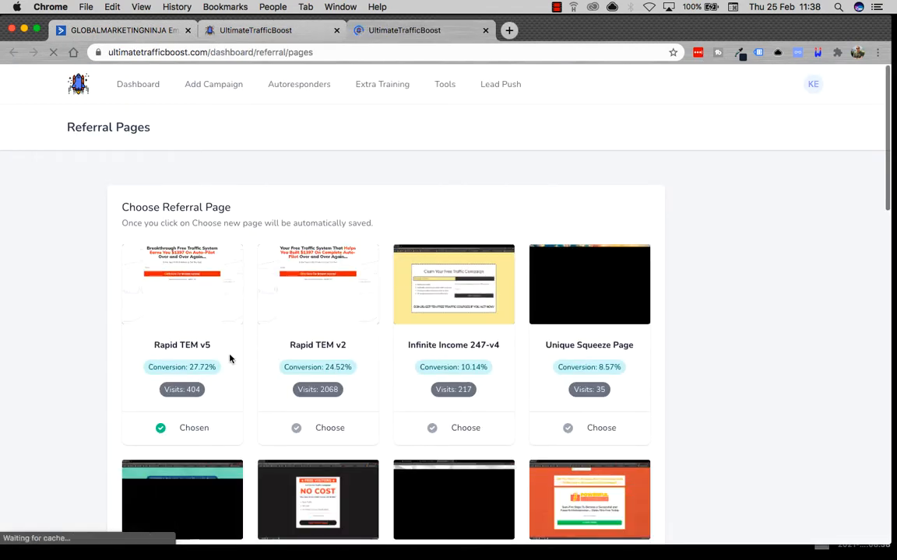
pyautogui.scroll(-3)
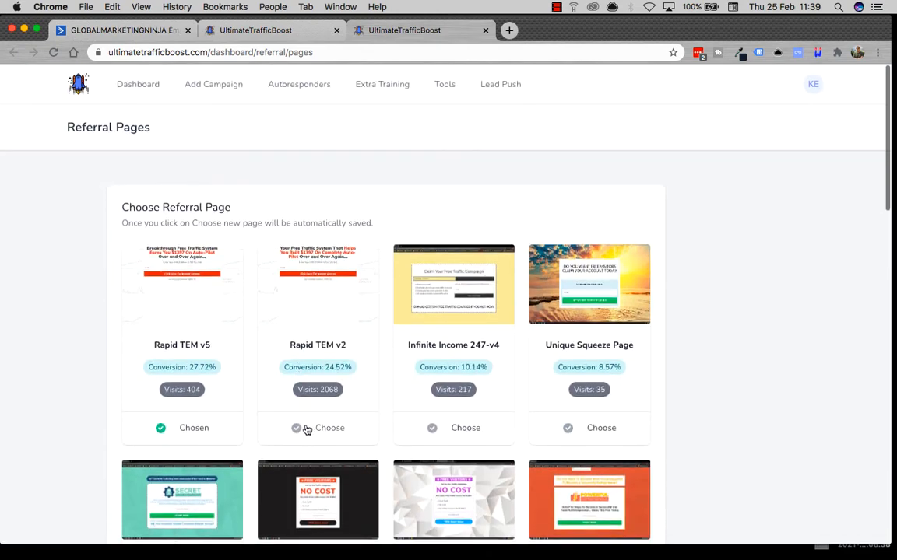
pyautogui.click(330, 426)
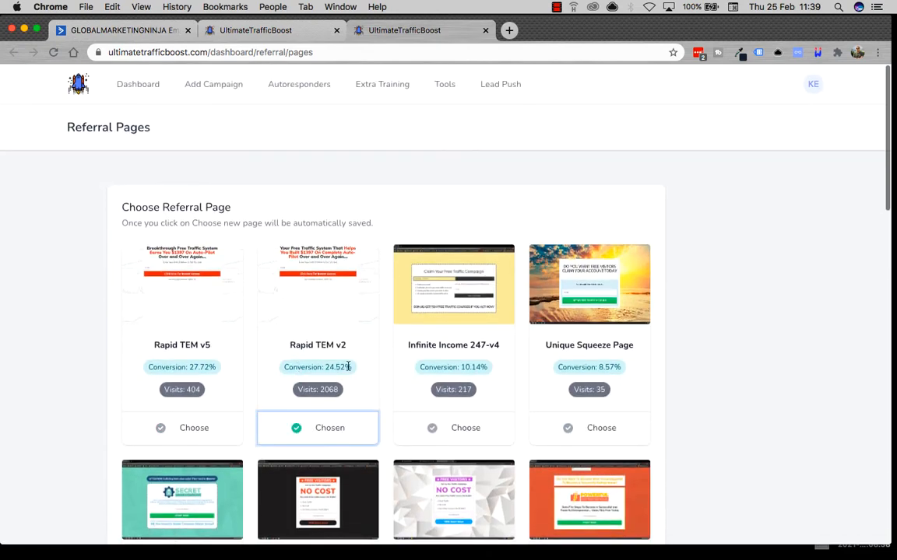
# Leave the referral pages with Go Back so the dashboard reloads
pyautogui.scroll(-3)
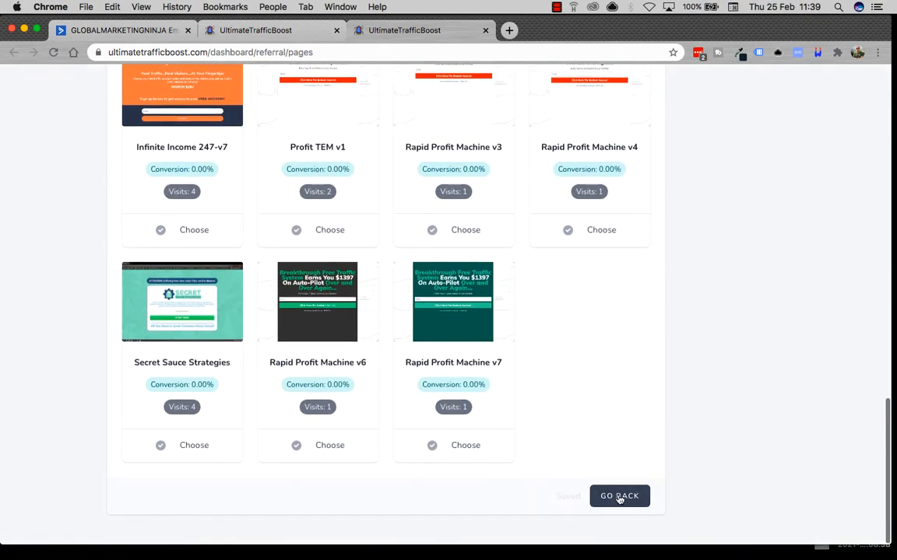
pyautogui.click(620, 496)
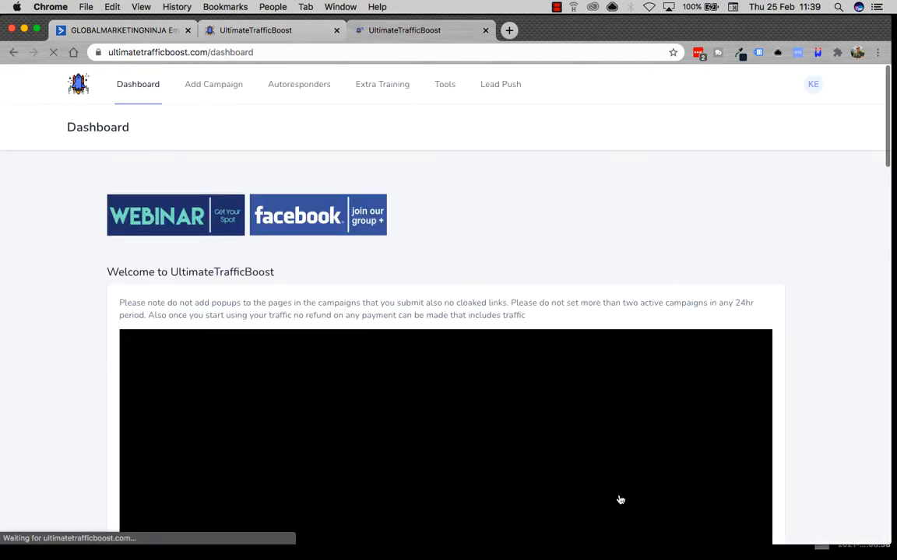
# Copy the trafficboost.app referral link, then reach for Chrome's File menu
pyautogui.scroll(-3)
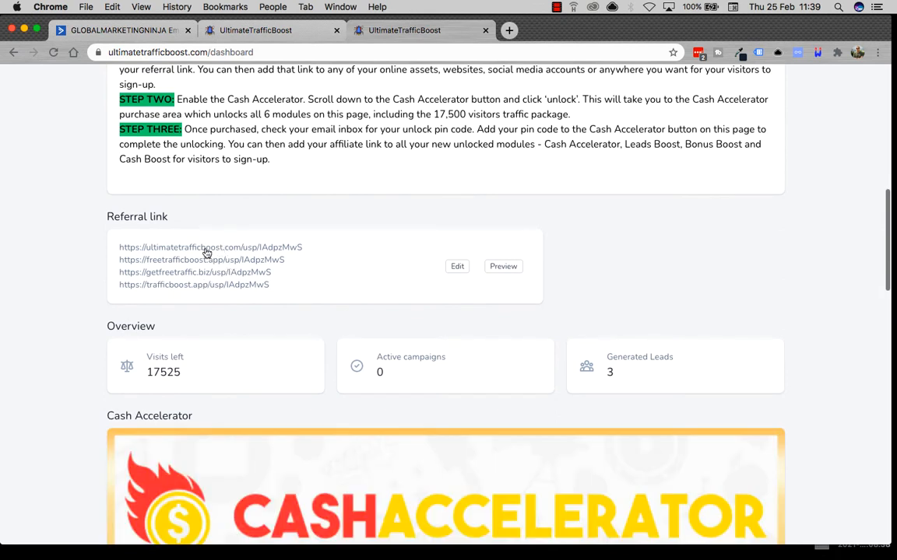
pyautogui.moveTo(190, 294)
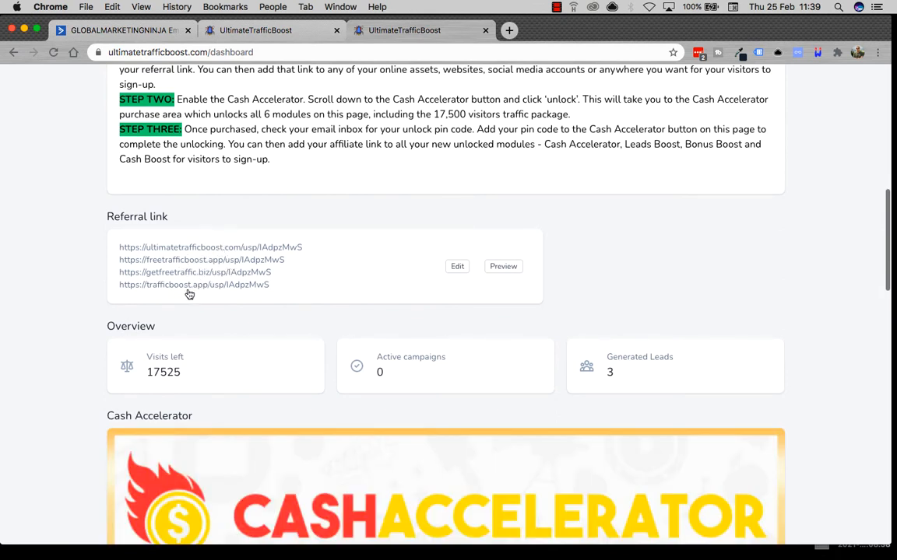
pyautogui.click(193, 283)
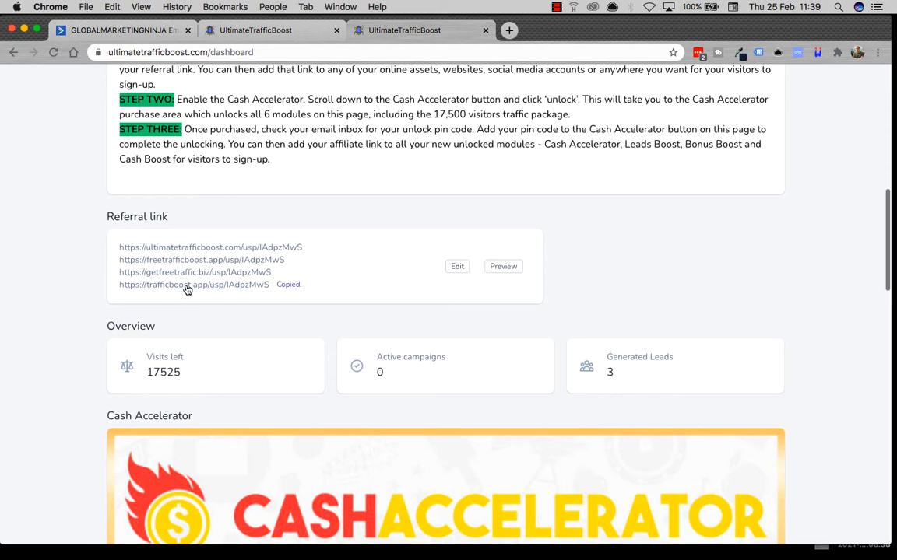
pyautogui.click(87, 6)
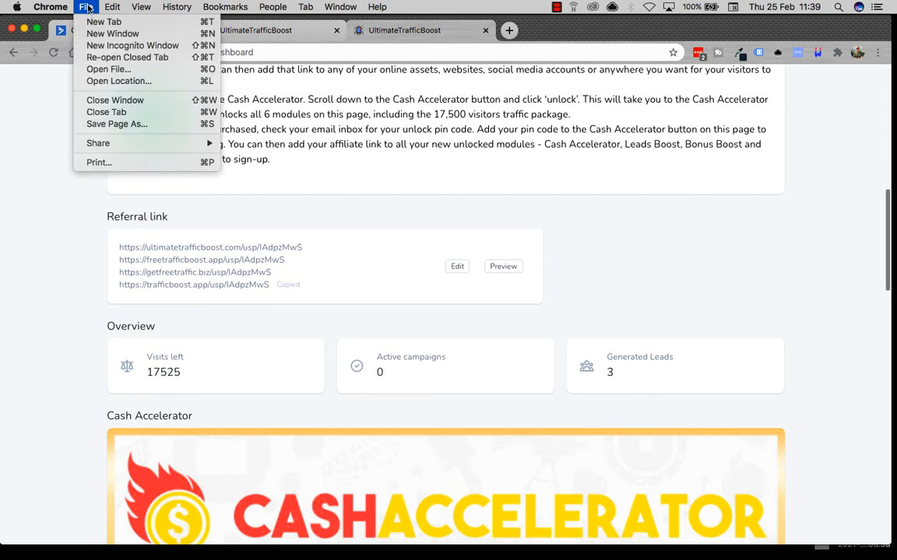
pyautogui.click(131, 45)
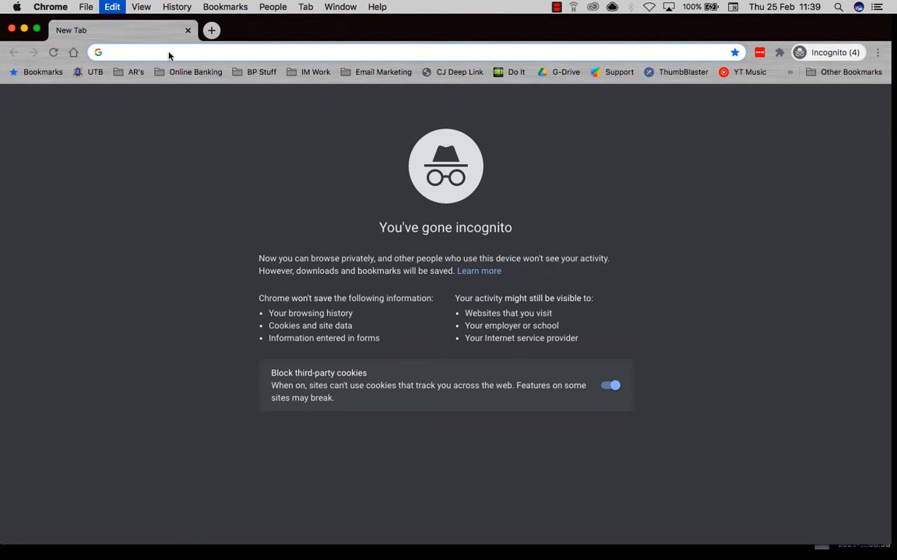
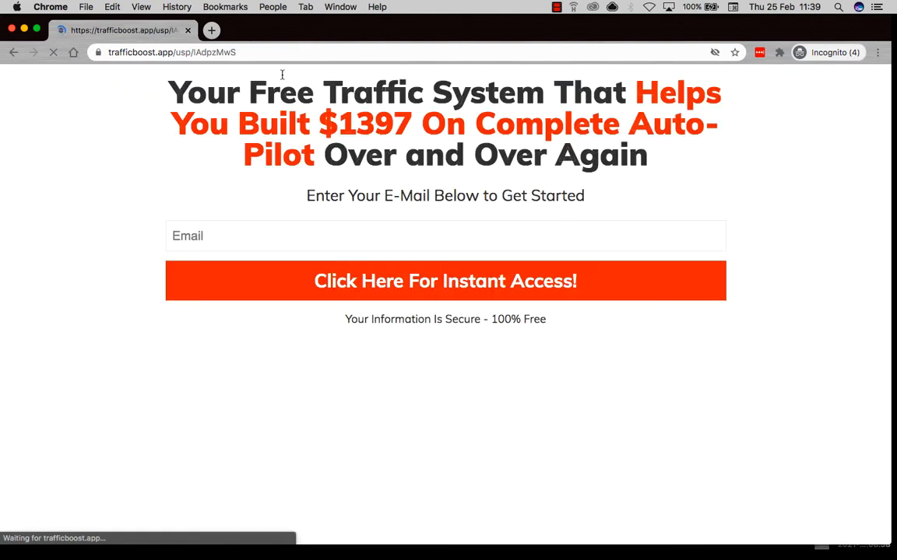
pyautogui.click(445, 236)
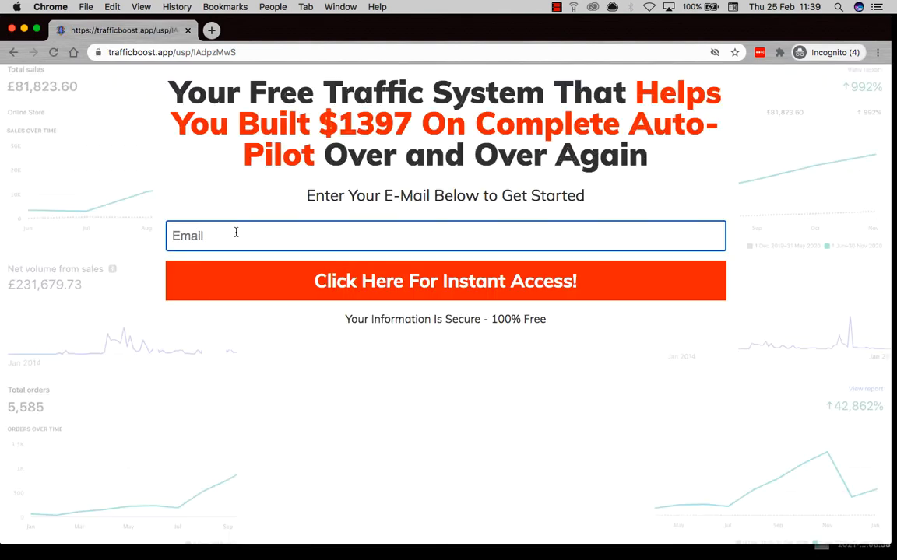
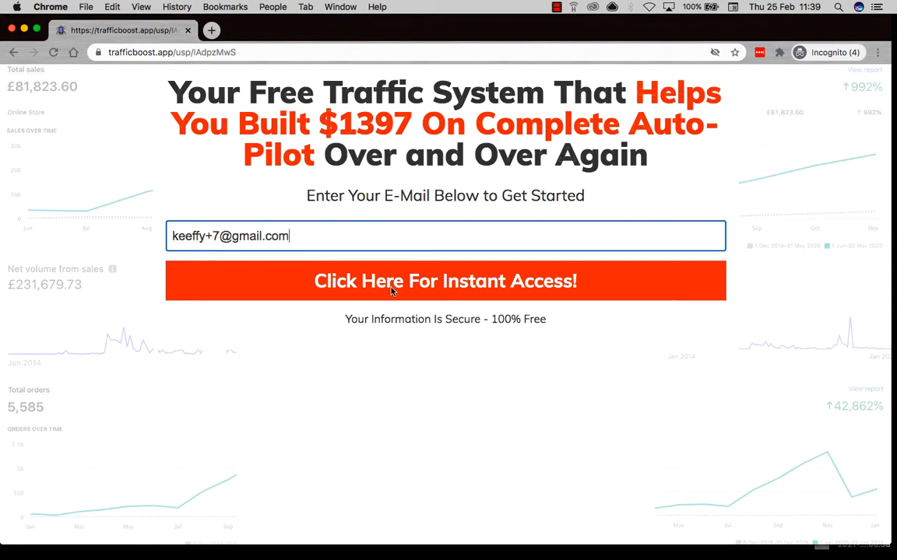
pyautogui.moveTo(414, 291)
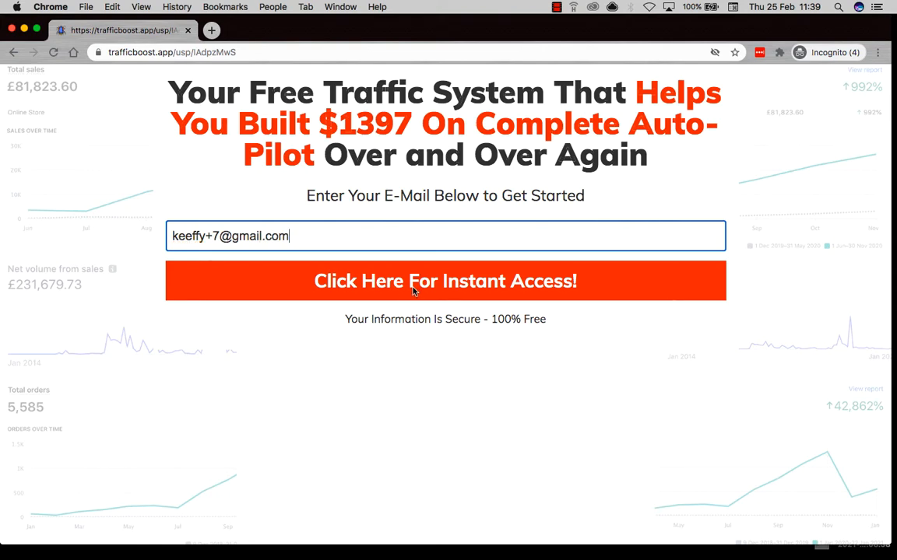
pyautogui.moveTo(433, 287)
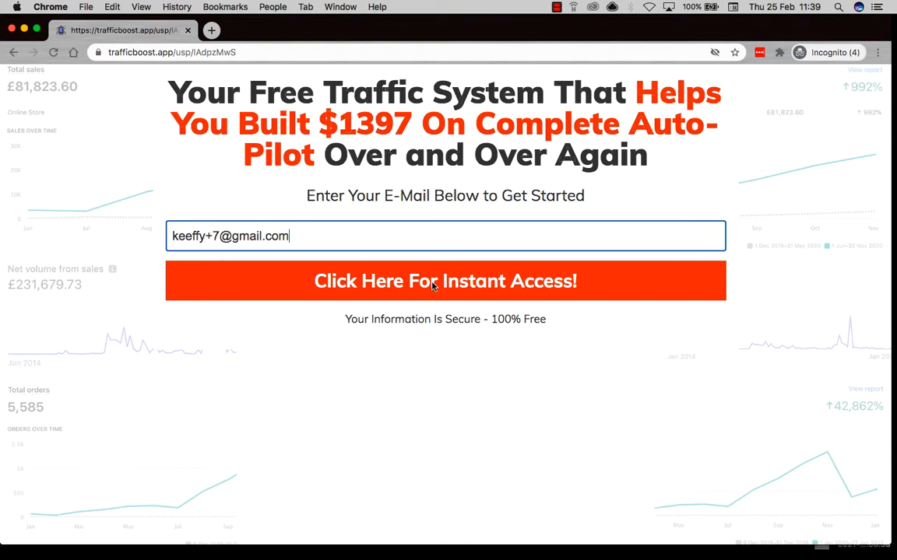
pyautogui.click(445, 280)
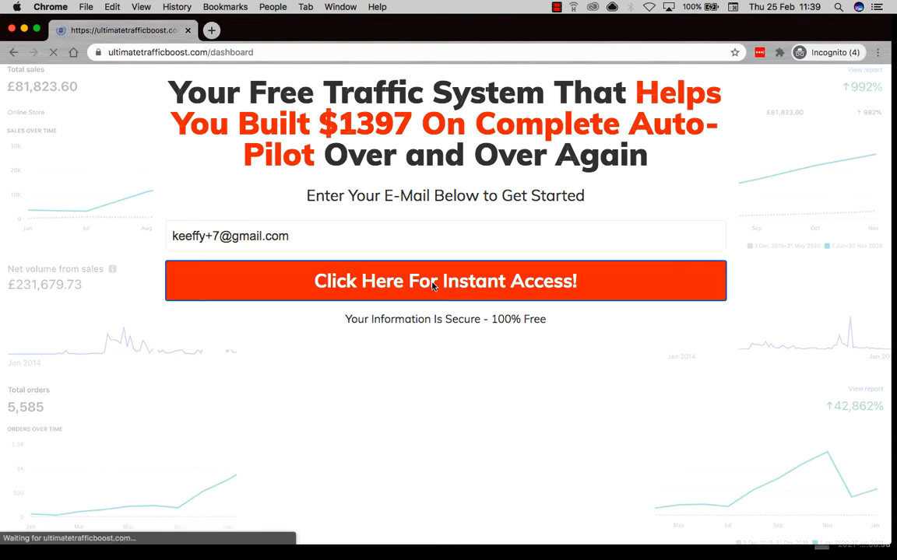
# Review the new account's overview showing 25 visits left, no campaigns and no leads
pyautogui.click(446, 280)
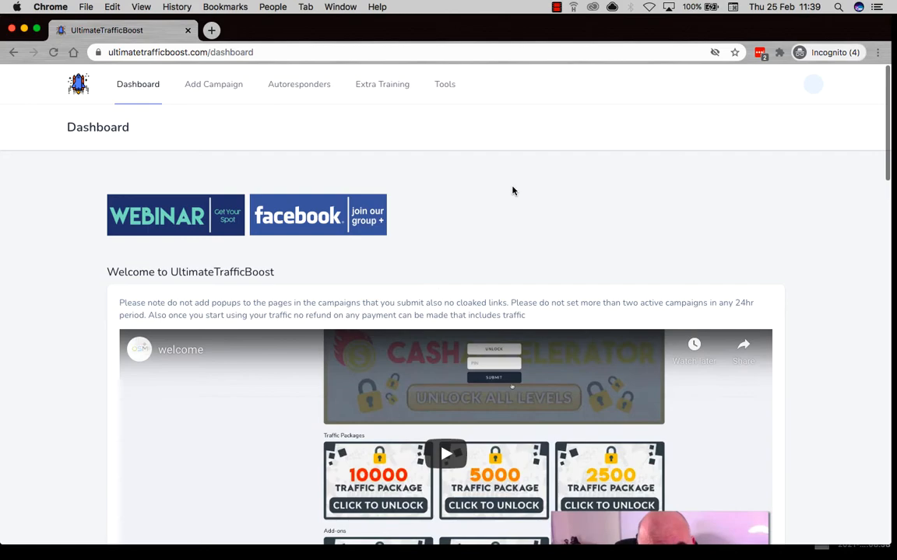
pyautogui.scroll(-3)
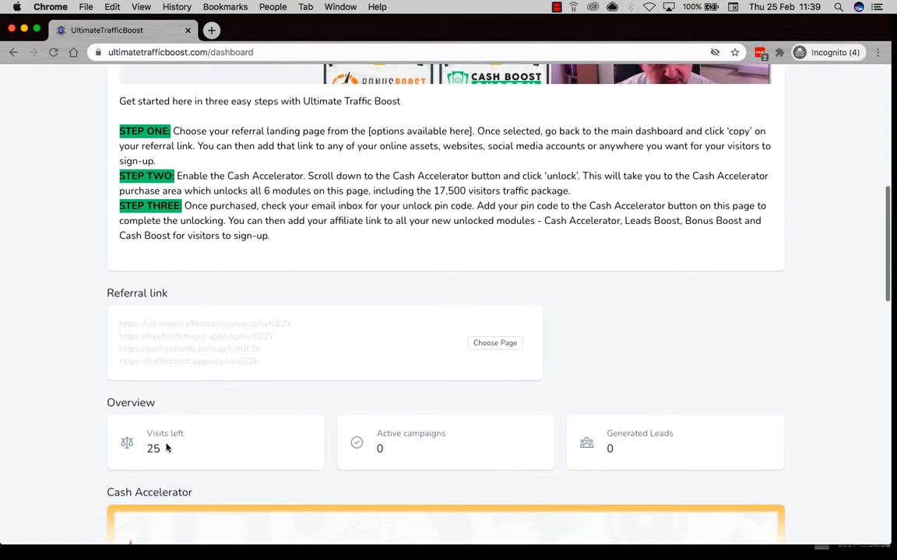
pyautogui.moveTo(162, 451)
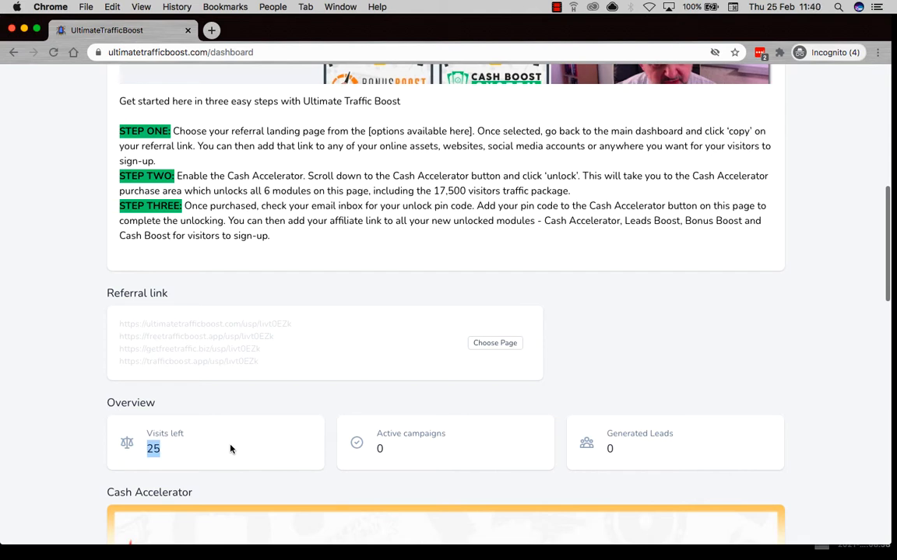
pyautogui.scroll(3)
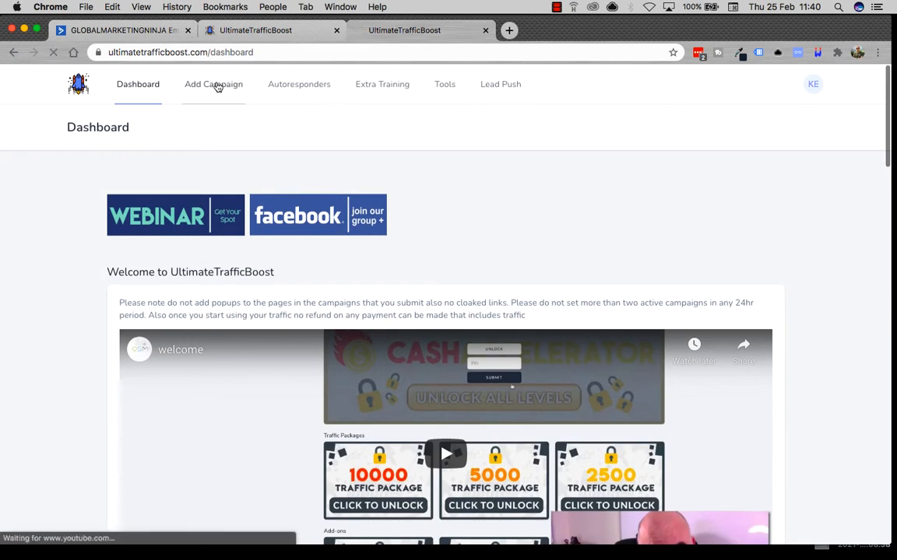
# Start Pauls Test Campaign with the as-free-tools-offer and free-gifts-offer URLs and 500 visits
pyautogui.click(214, 85)
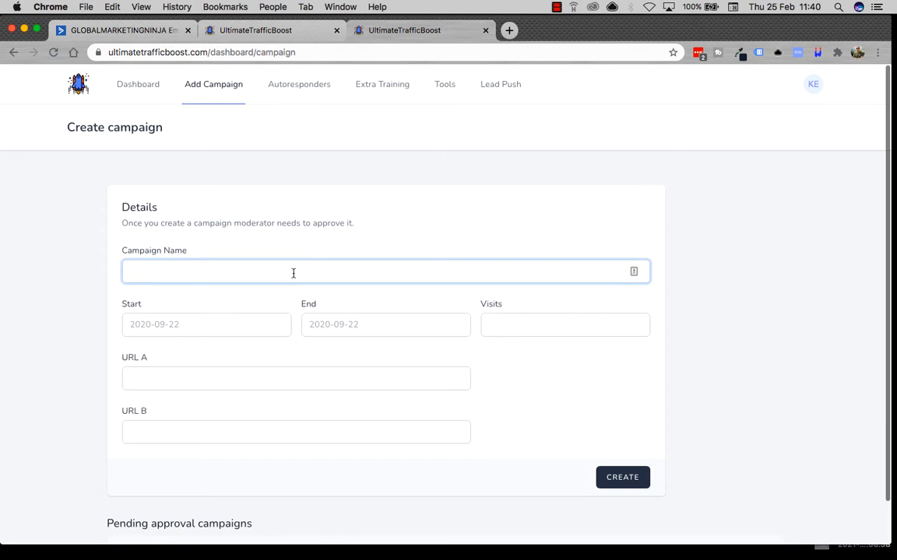
pyautogui.write('Pauls Test')
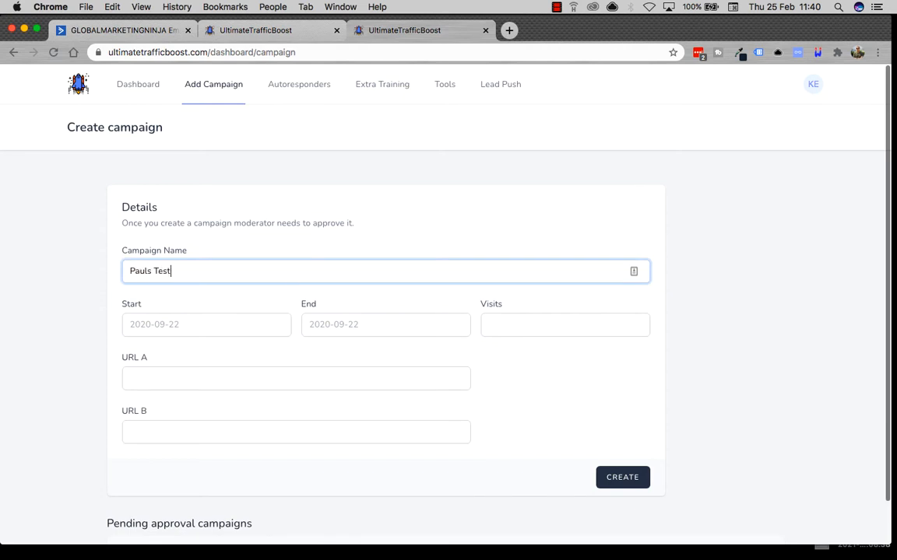
pyautogui.write('Campaign 1')
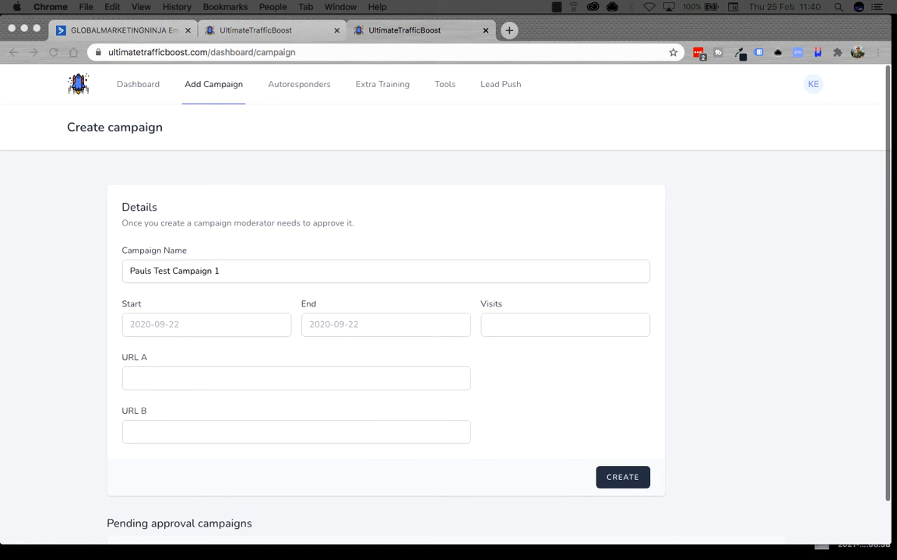
pyautogui.moveTo(831, 224)
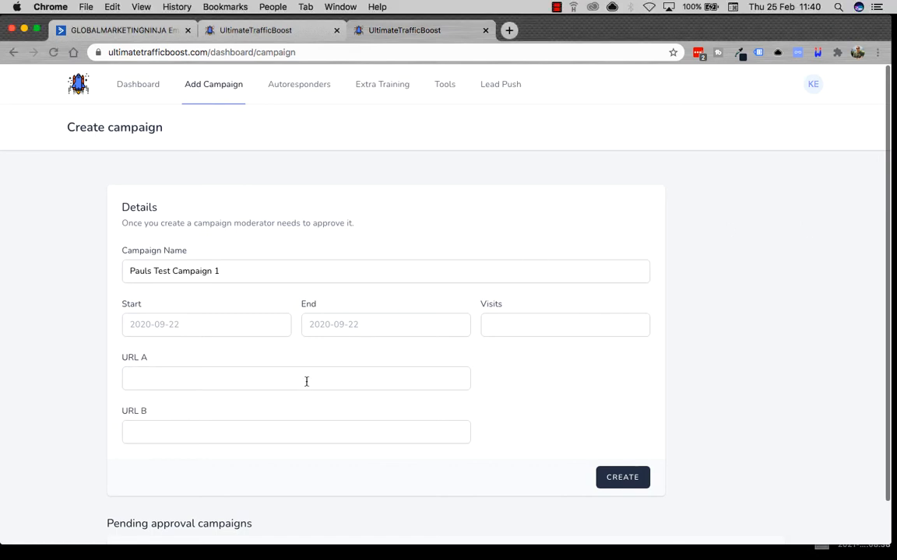
pyautogui.write('https://paulsvip.club/as-free-tools-offer')
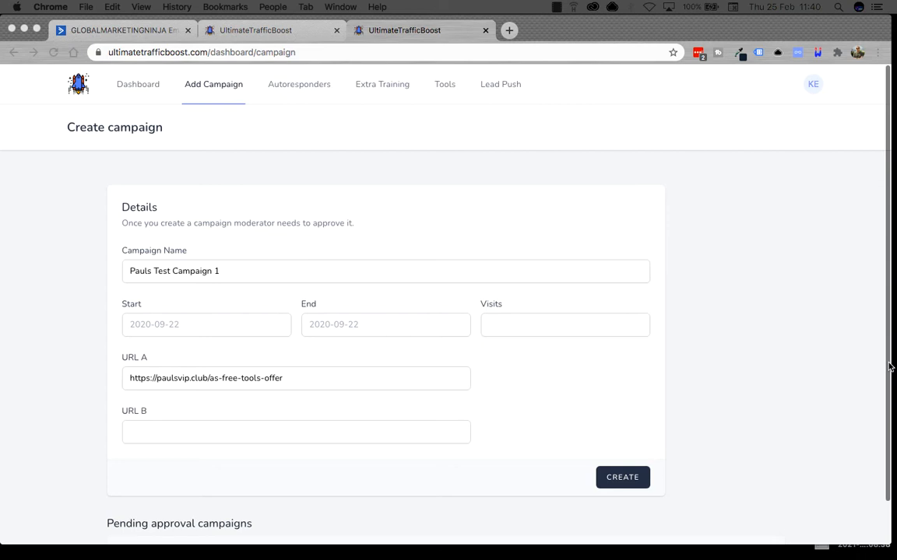
pyautogui.click(296, 433)
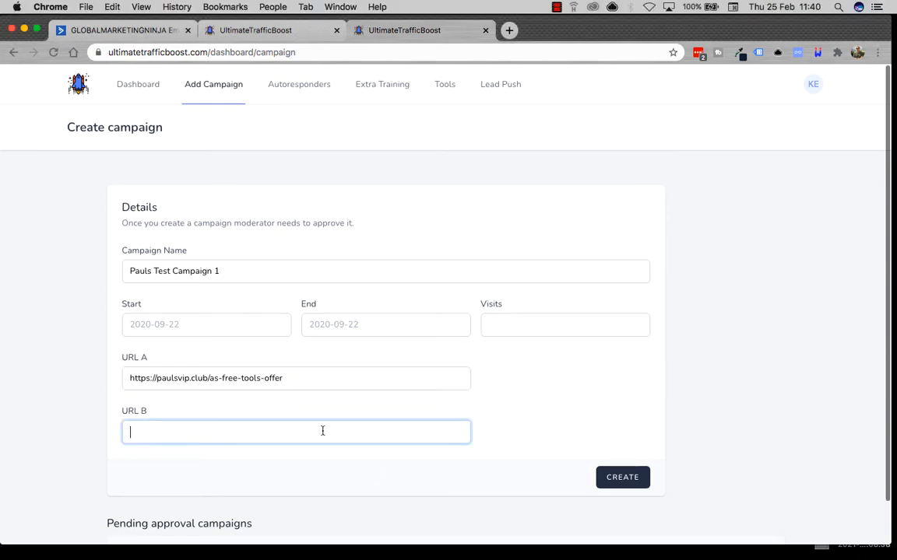
pyautogui.write('https://paulsvip.club/free-gifts-offer')
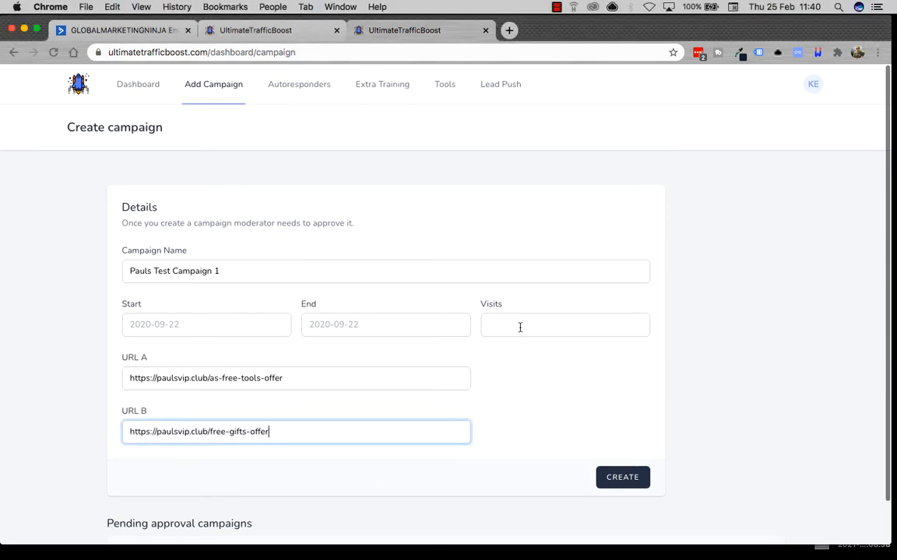
pyautogui.write('500')
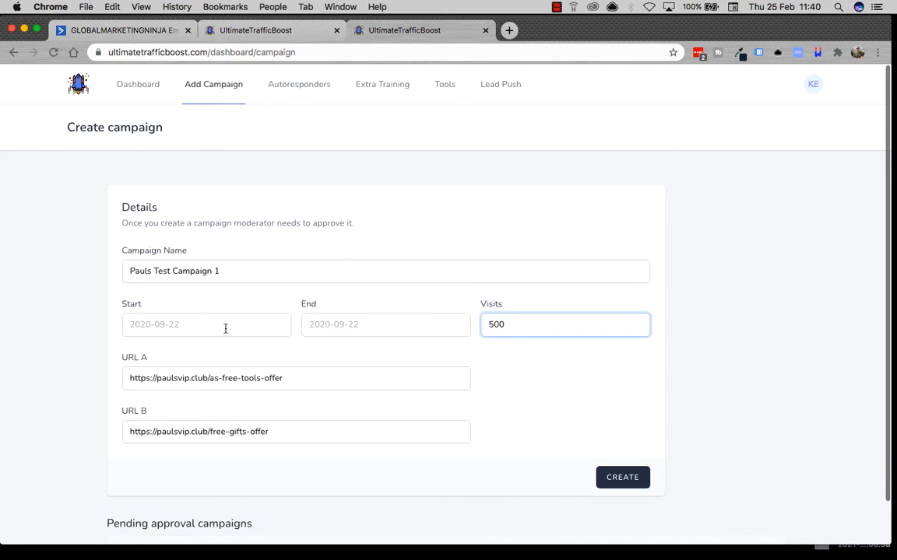
# Set the dates 24 to 26 February 2021 and submit, getting a start-date error
pyautogui.click(205, 325)
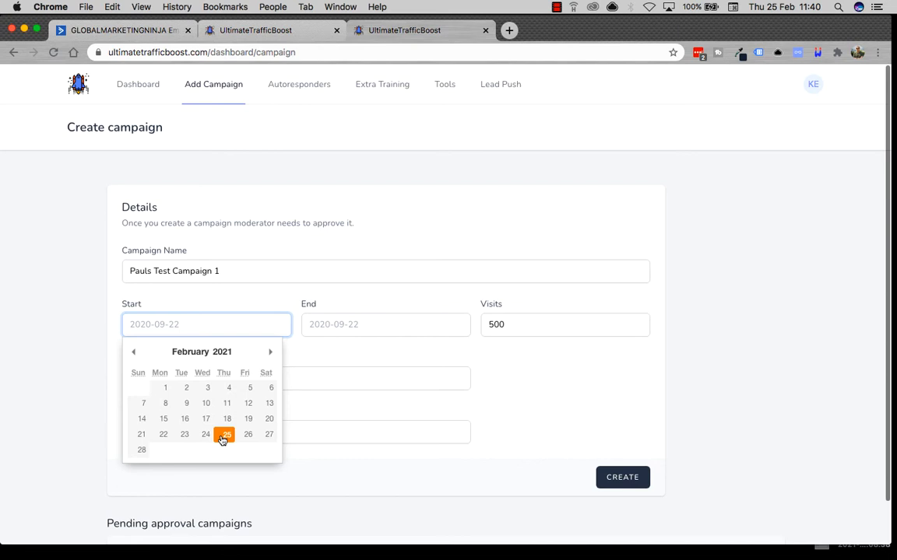
pyautogui.click(206, 434)
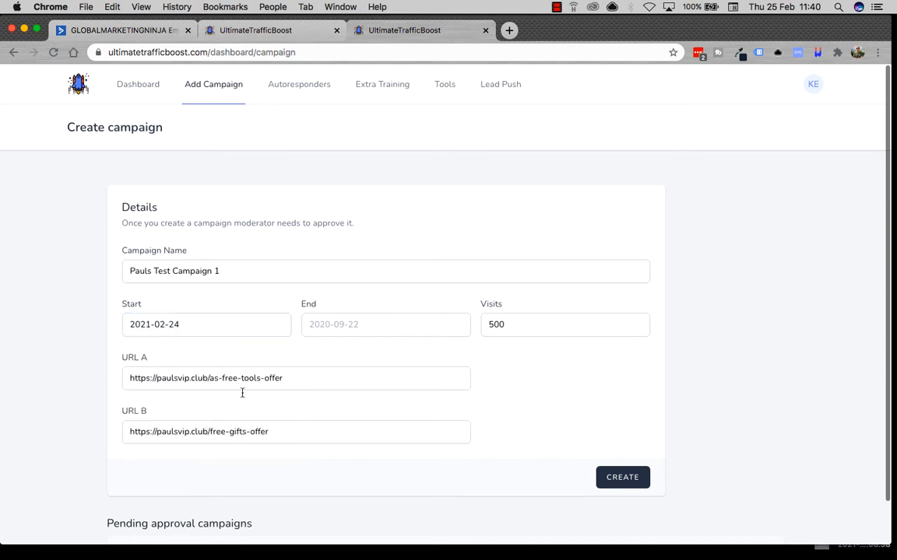
pyautogui.click(386, 325)
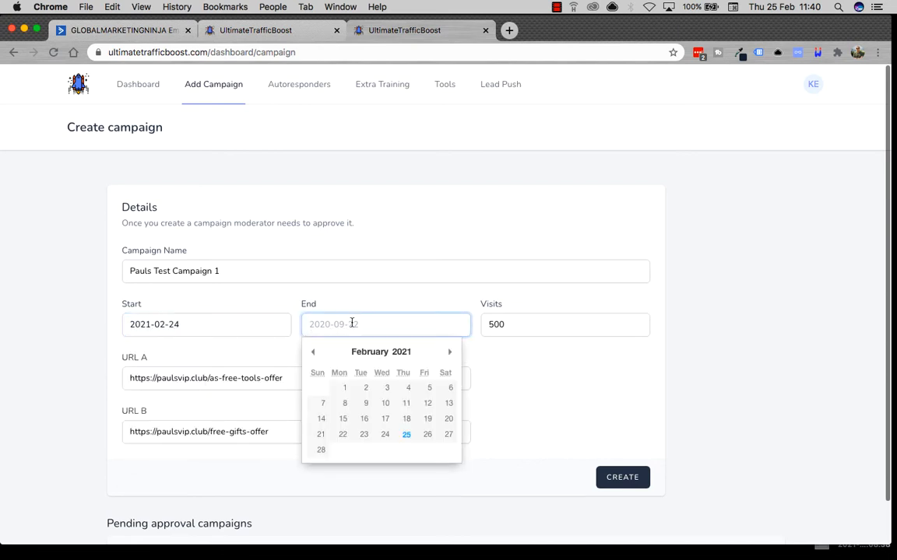
pyautogui.click(426, 434)
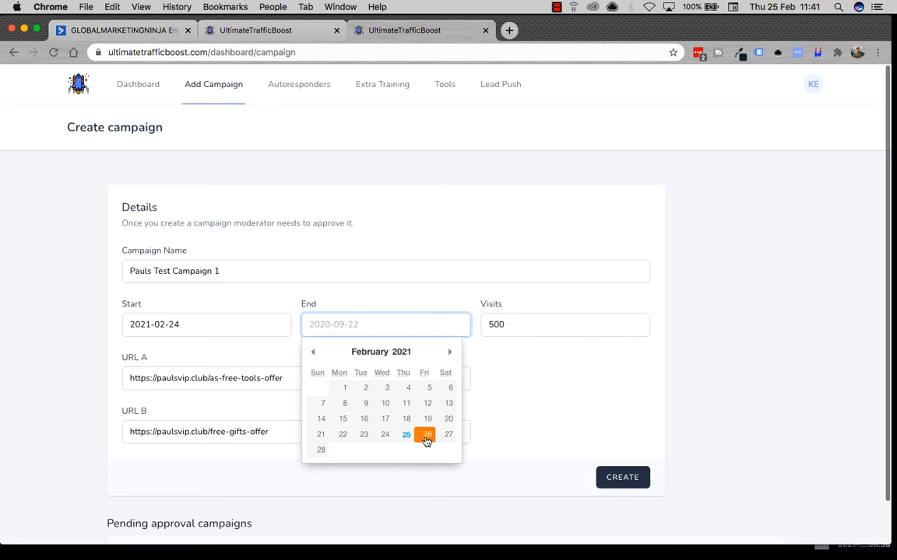
pyautogui.click(427, 435)
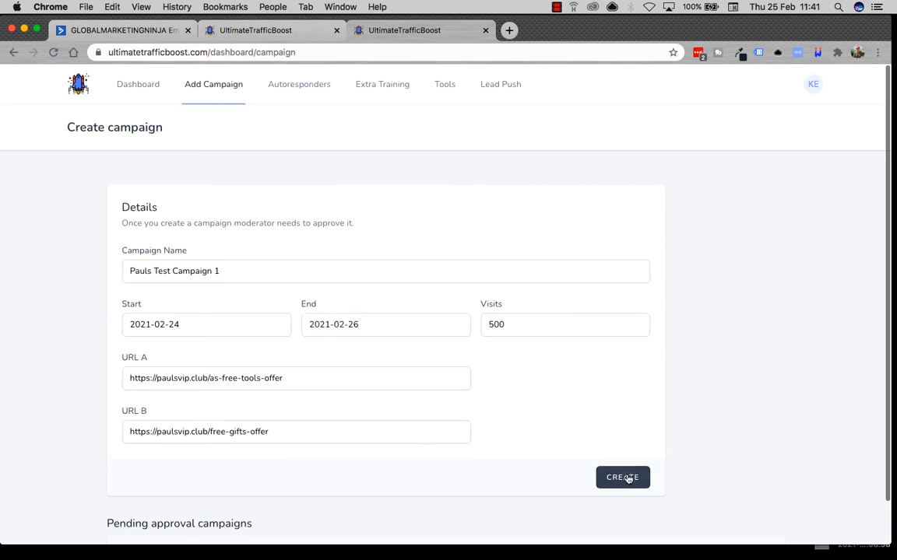
pyautogui.click(623, 477)
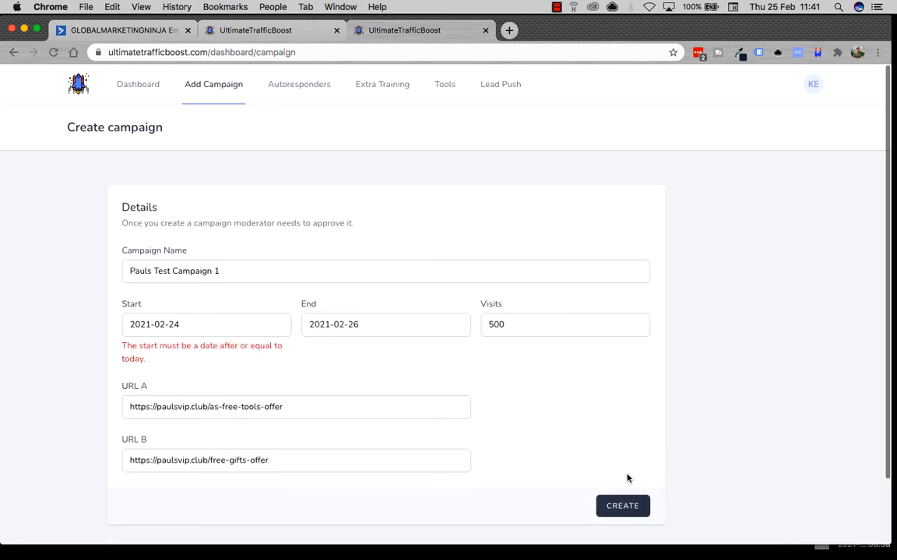
# Re-pick the start date, clear the campaign name and create again, getting a Created confirmation
pyautogui.click(205, 325)
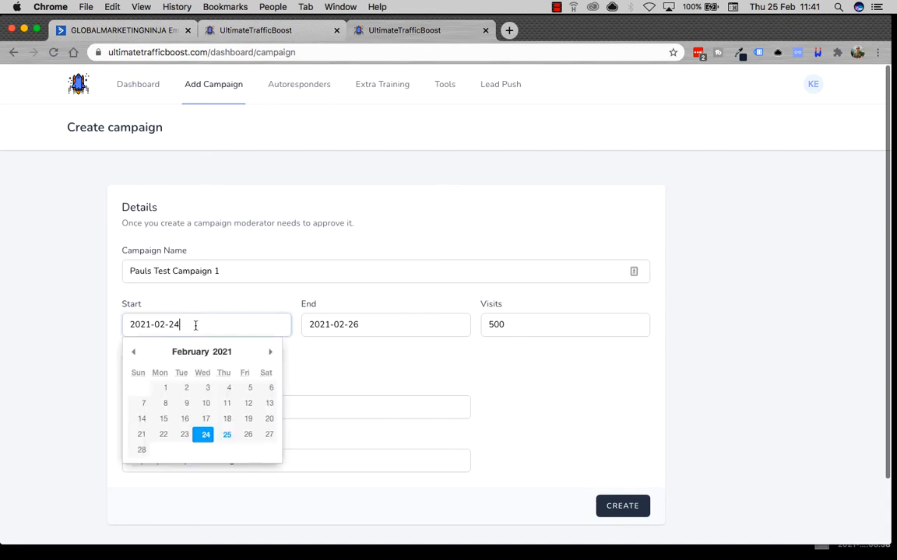
pyautogui.click(228, 434)
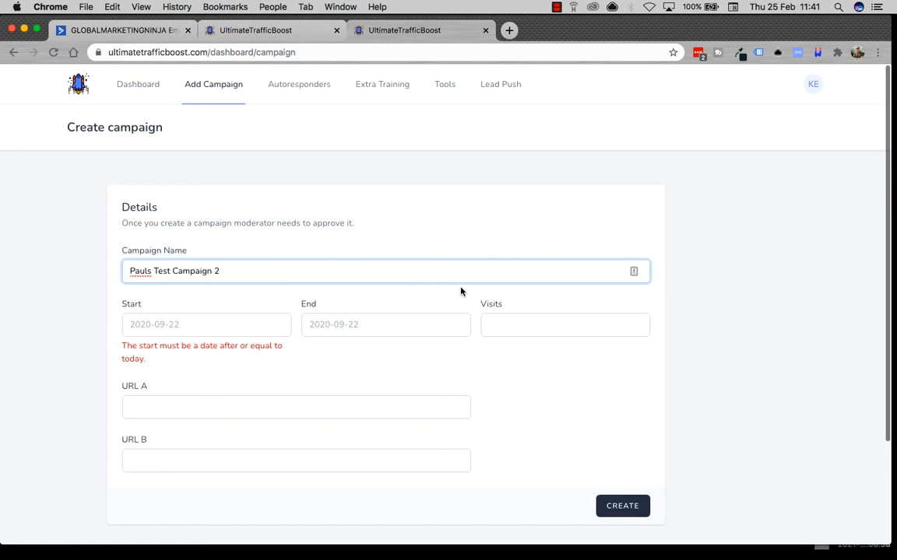
pyautogui.press('Backspace')
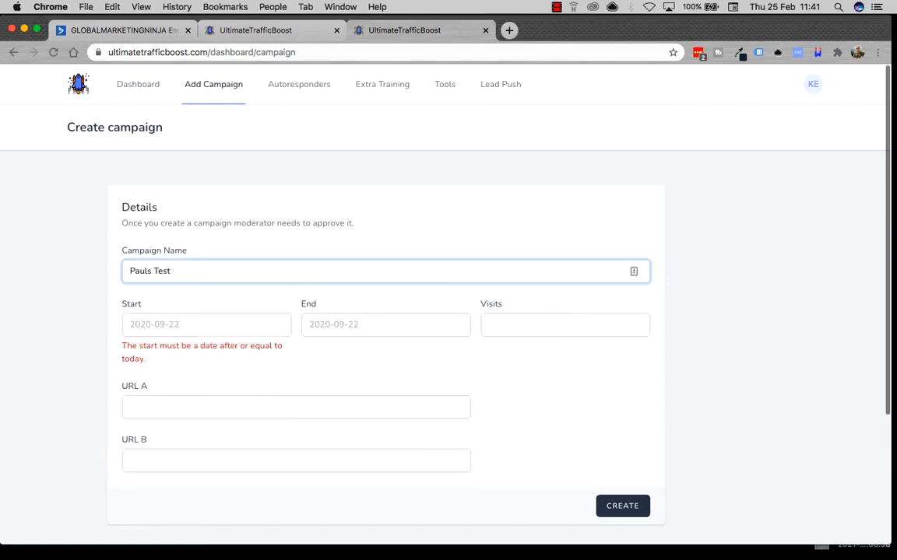
pyautogui.click(622, 506)
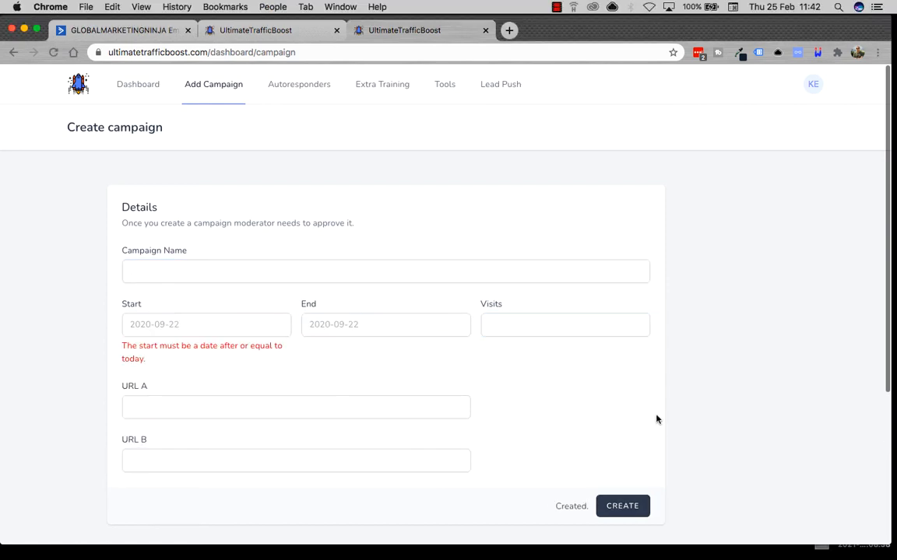
pyautogui.scroll(-3)
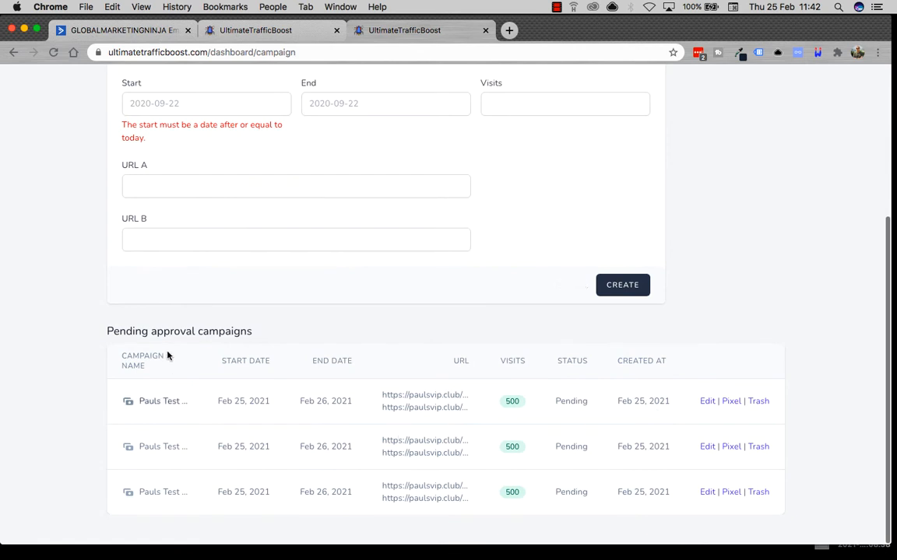
pyautogui.moveTo(545, 428)
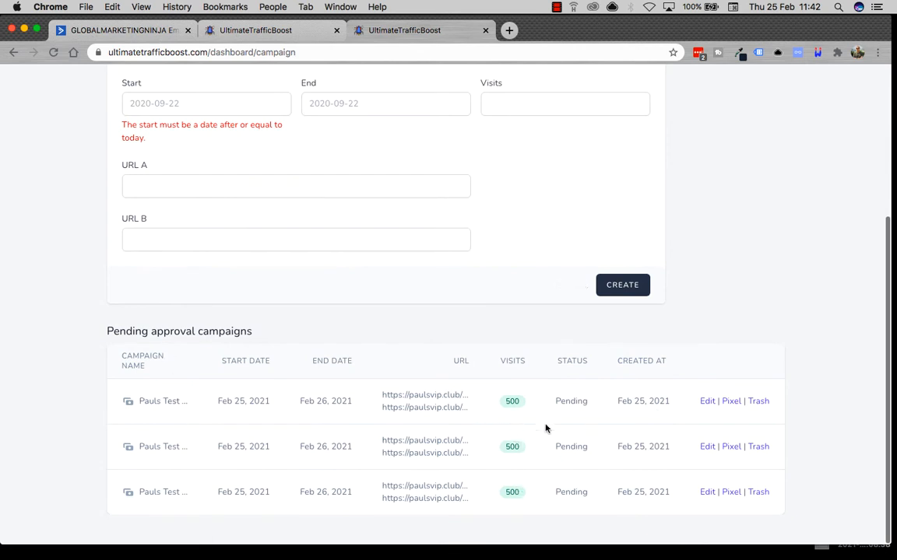
pyautogui.moveTo(595, 464)
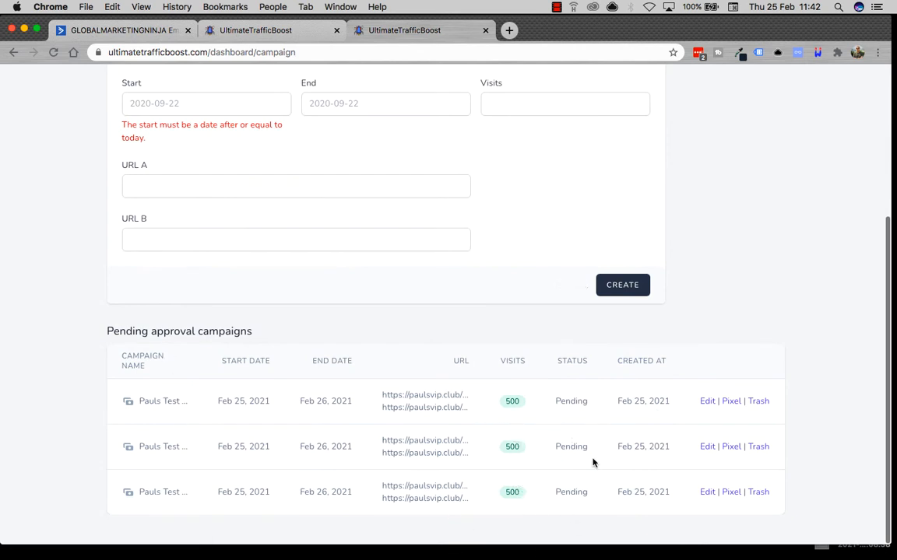
pyautogui.moveTo(595, 418)
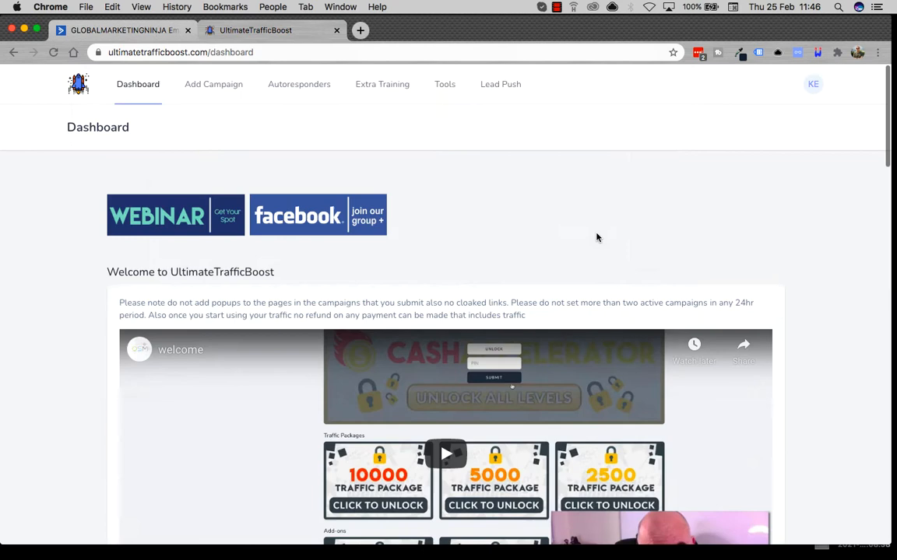
pyautogui.moveTo(308, 96)
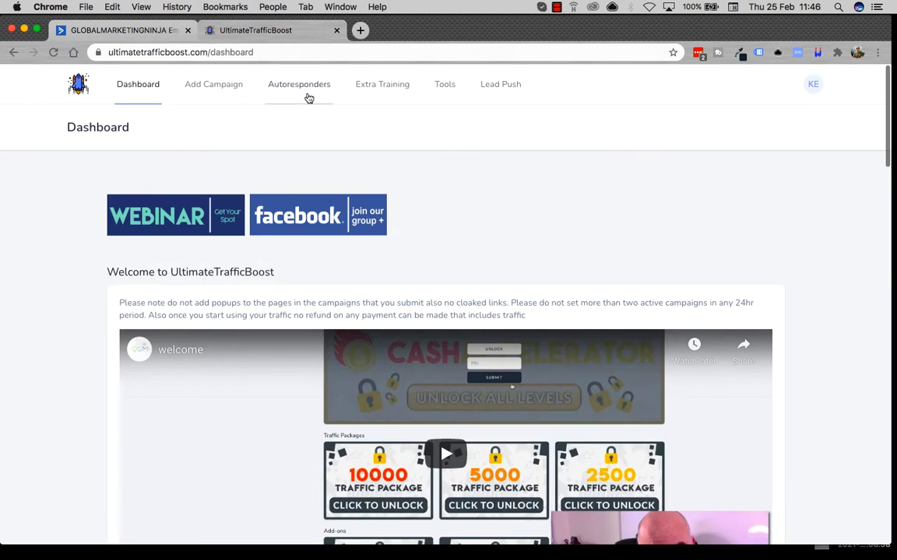
# Go to the Autoresponders page and tick Use under Active Campaign
pyautogui.click(299, 84)
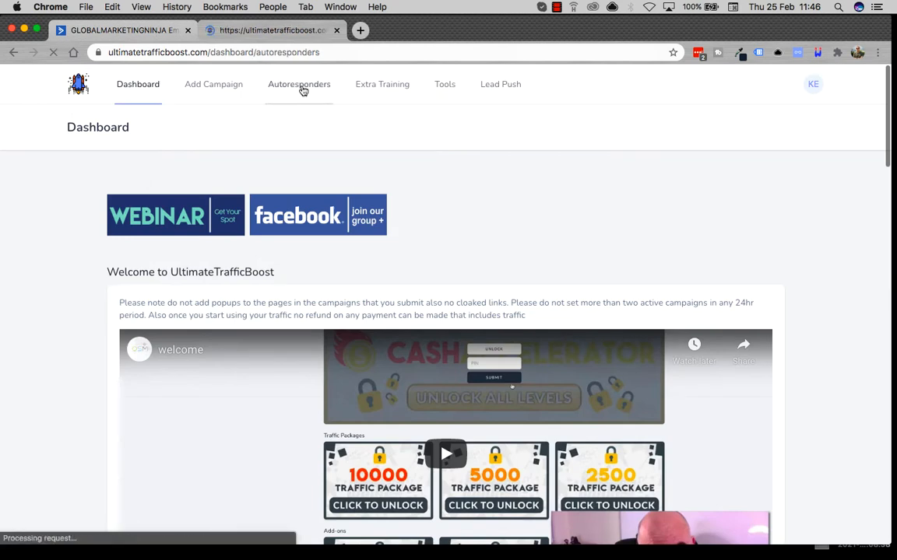
pyautogui.click(299, 84)
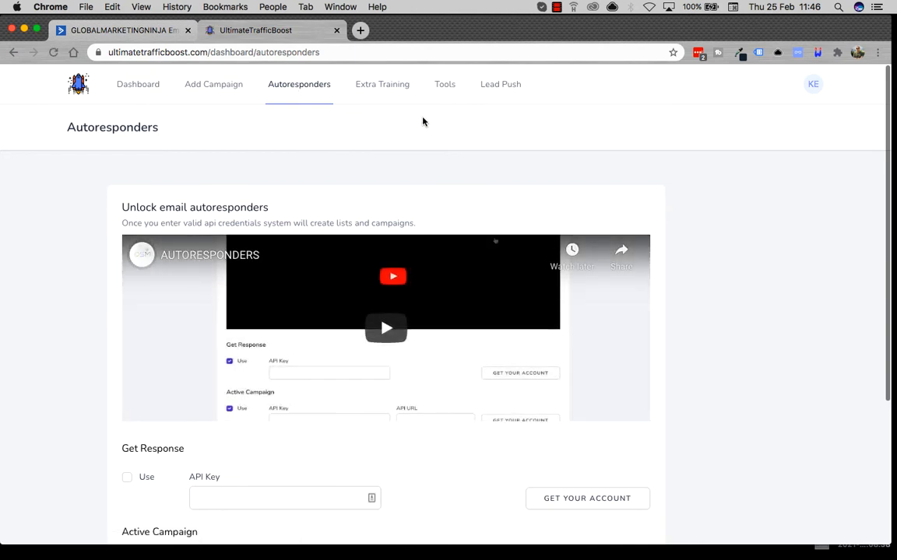
pyautogui.scroll(-3)
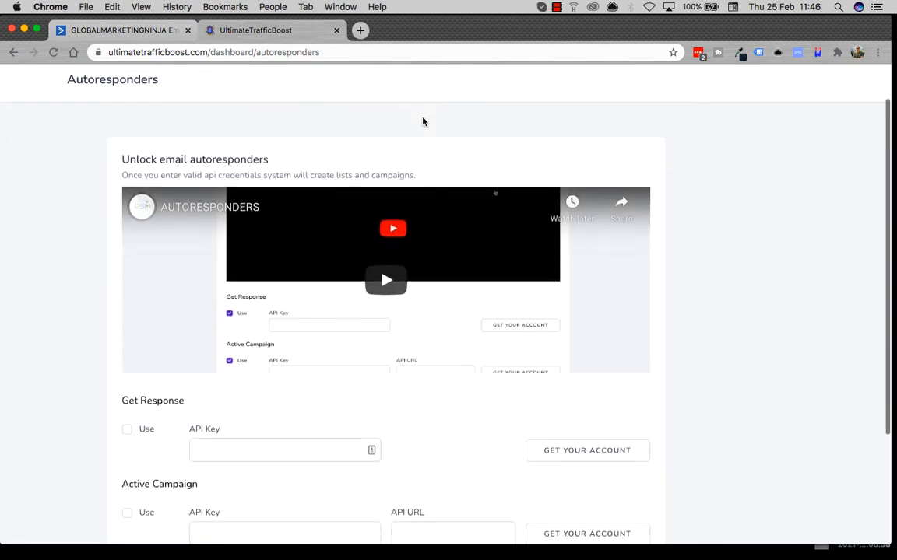
pyautogui.scroll(-3)
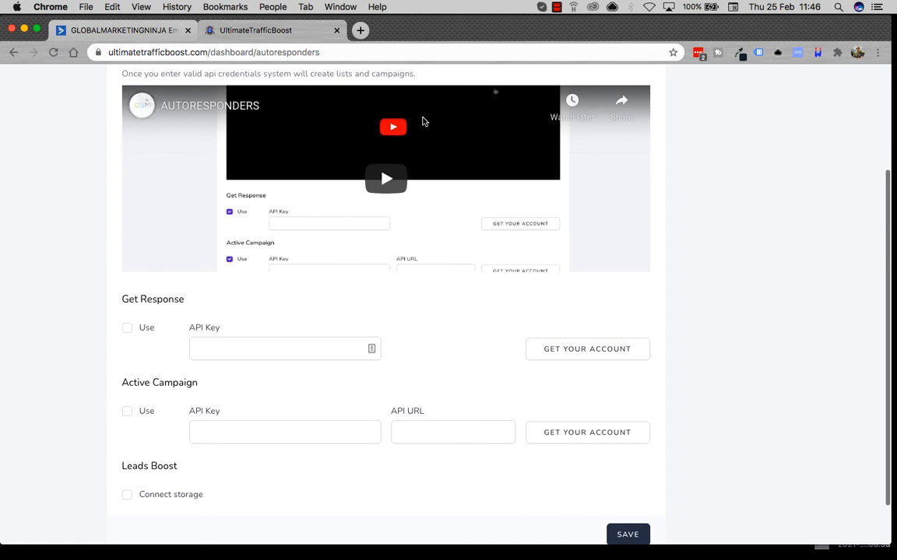
pyautogui.moveTo(231, 373)
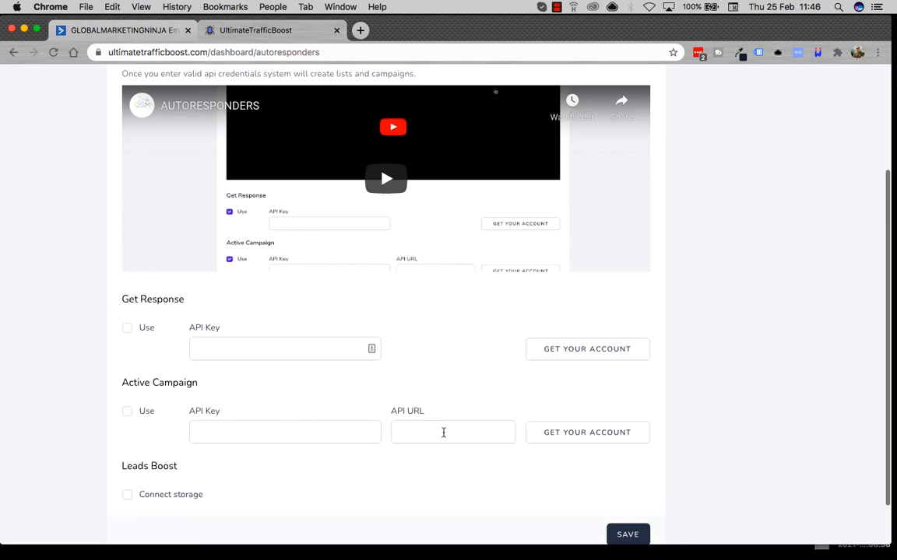
pyautogui.moveTo(243, 454)
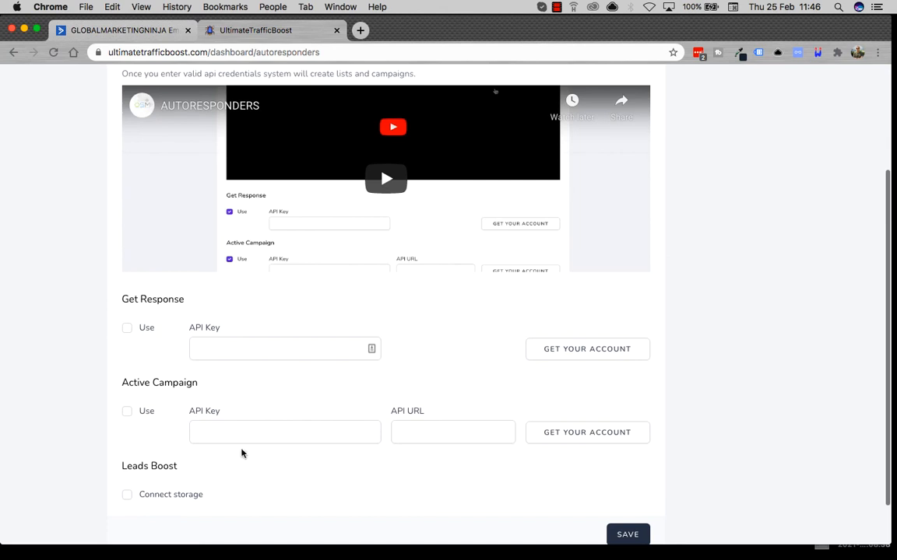
pyautogui.click(127, 411)
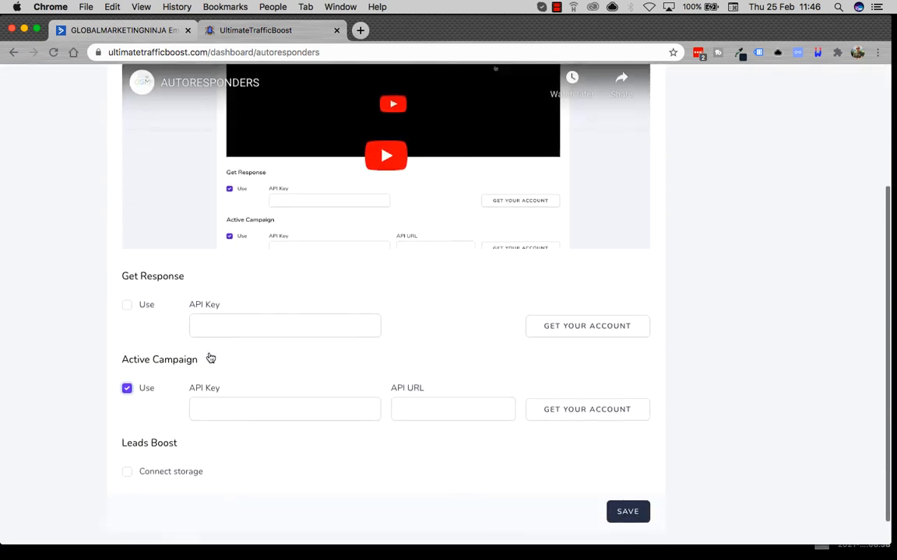
# Fill in the Active Campaign API key and URL, tick Connect storage and save the settings
pyautogui.scroll(-3)
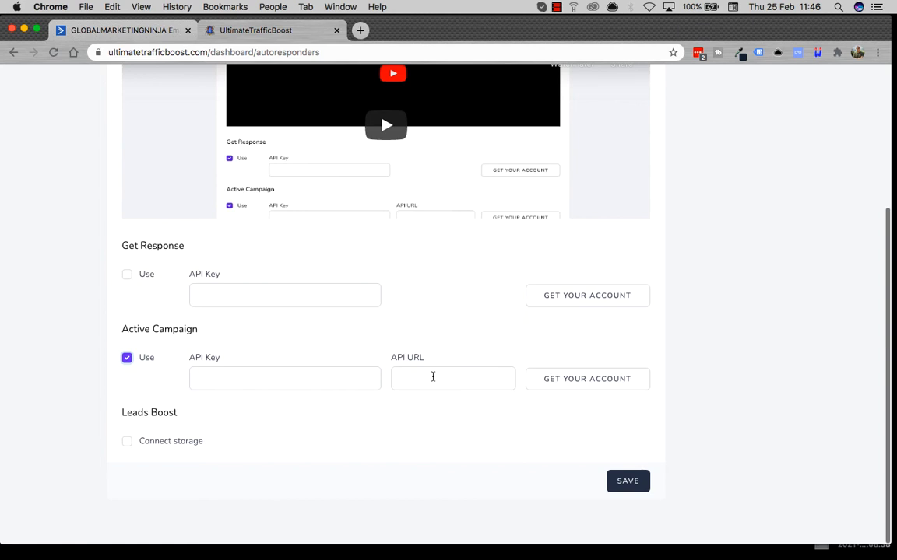
pyautogui.click(128, 440)
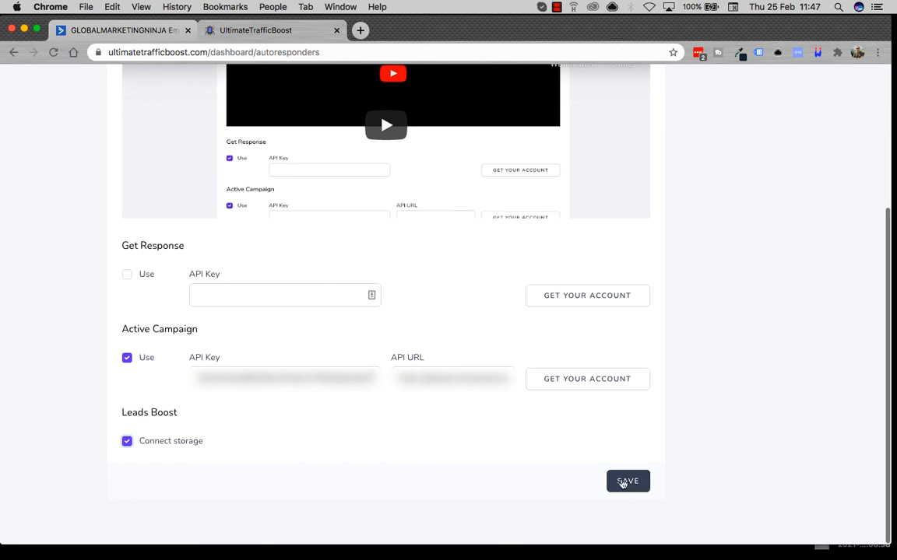
pyautogui.click(627, 481)
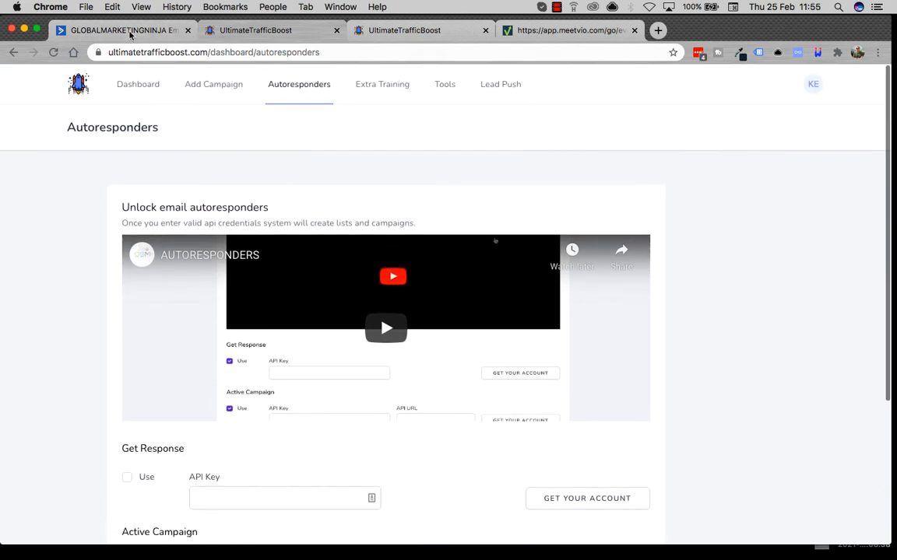
# Switch to the ActiveCampaign account and head to its Campaigns section
pyautogui.click(122, 30)
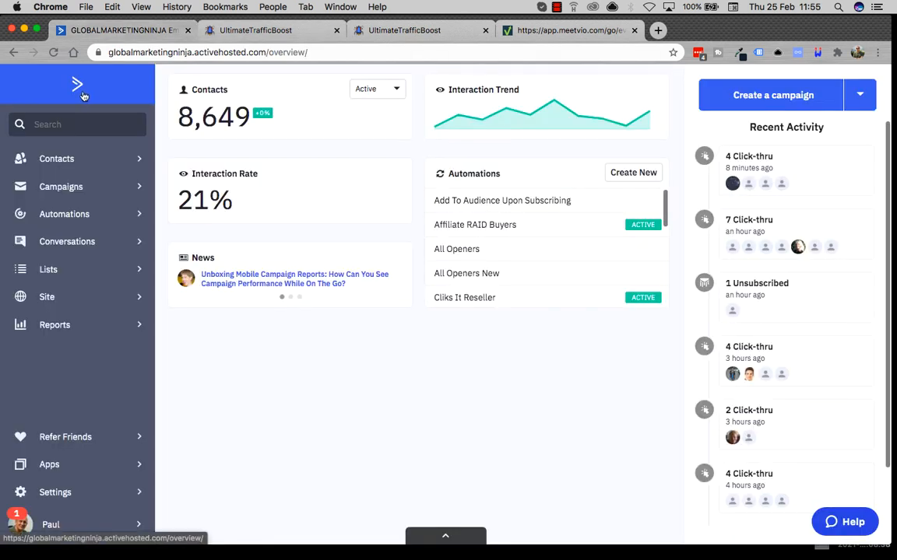
pyautogui.moveTo(47, 187)
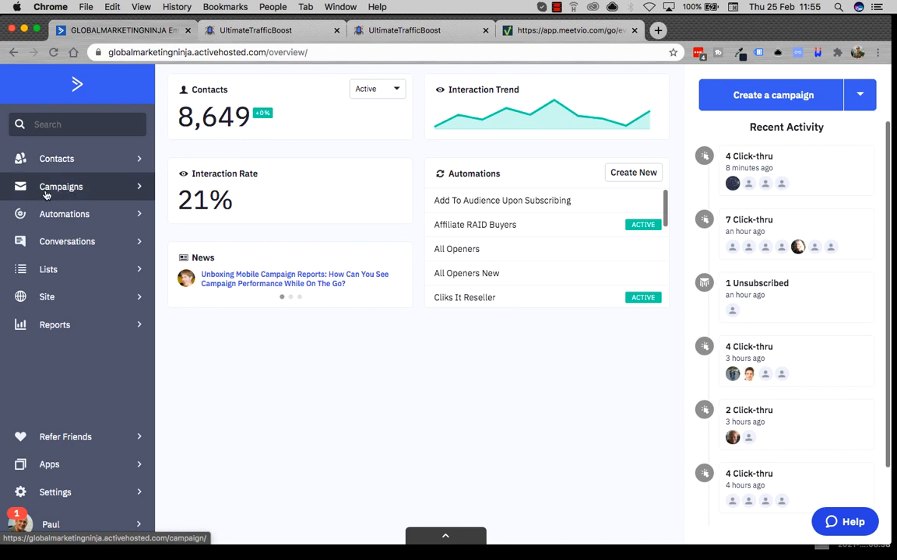
pyautogui.click(61, 186)
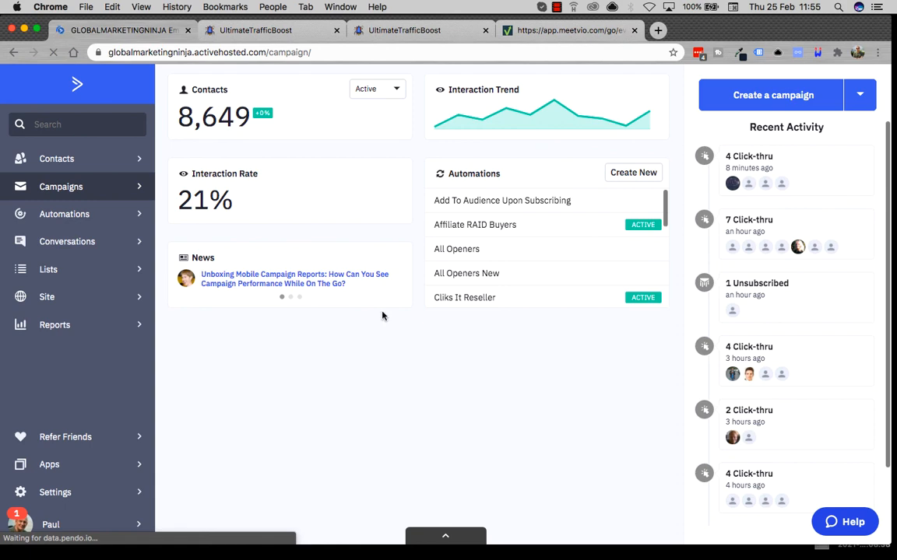
# Browse the scheduled AutoResponder campaigns through page 2, then return to the account overview
pyautogui.click(61, 186)
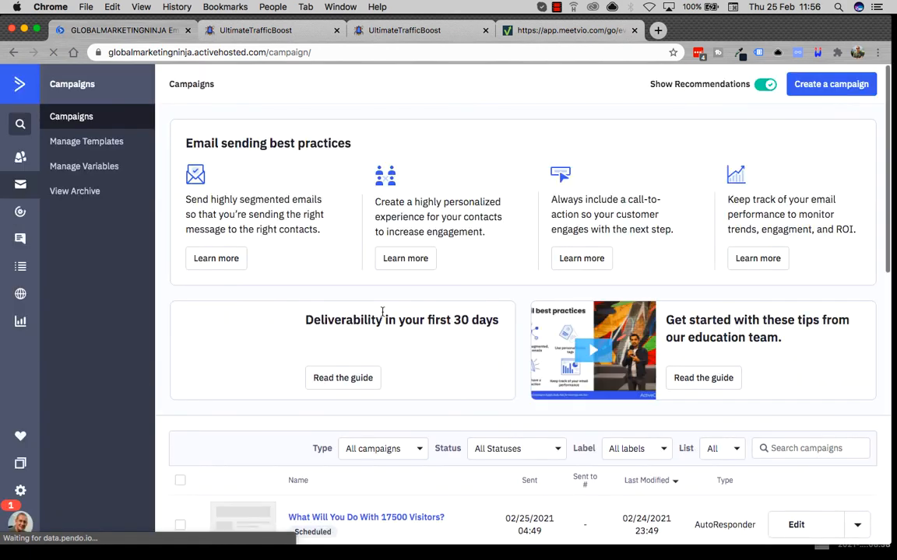
pyautogui.scroll(-3)
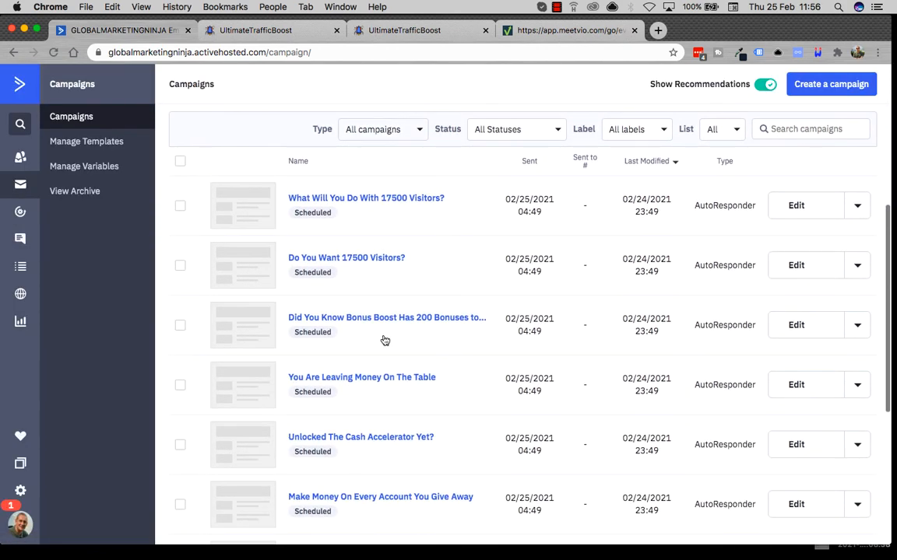
pyautogui.scroll(-3)
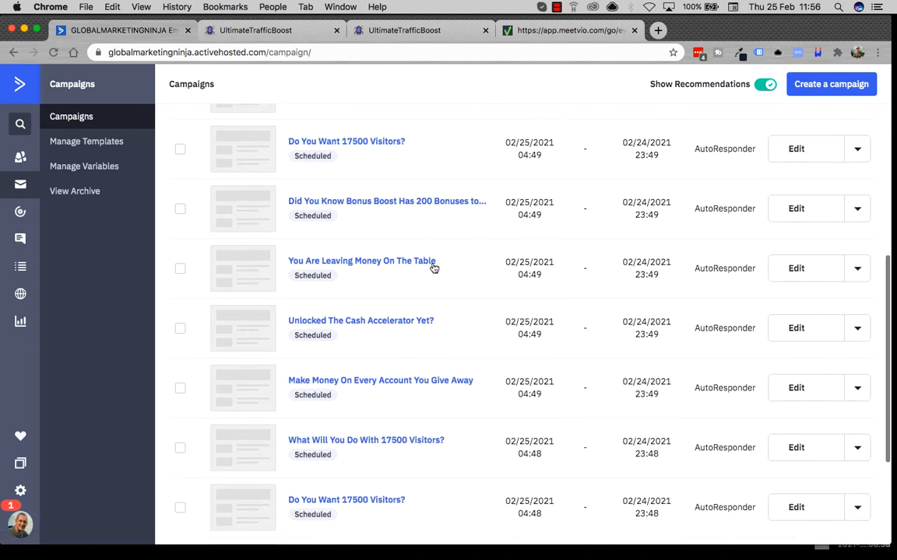
pyautogui.scroll(-3)
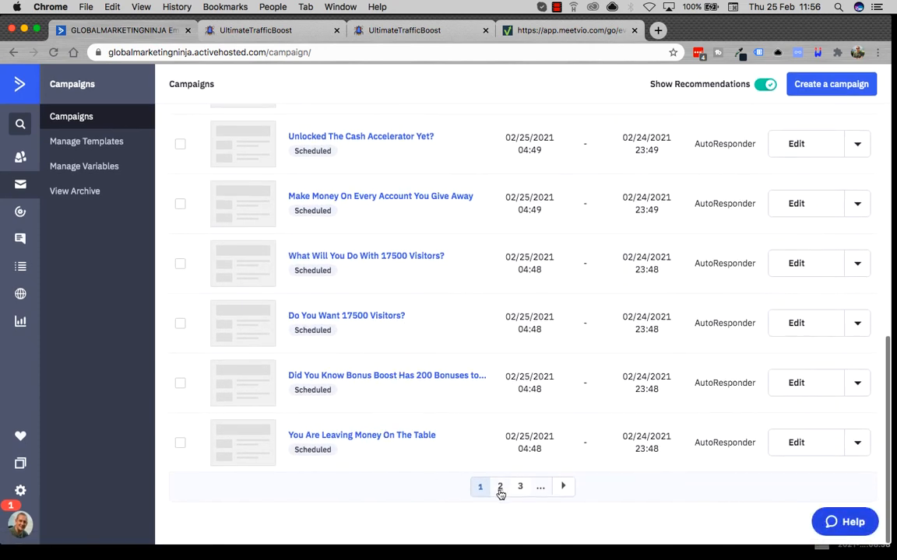
pyautogui.click(498, 486)
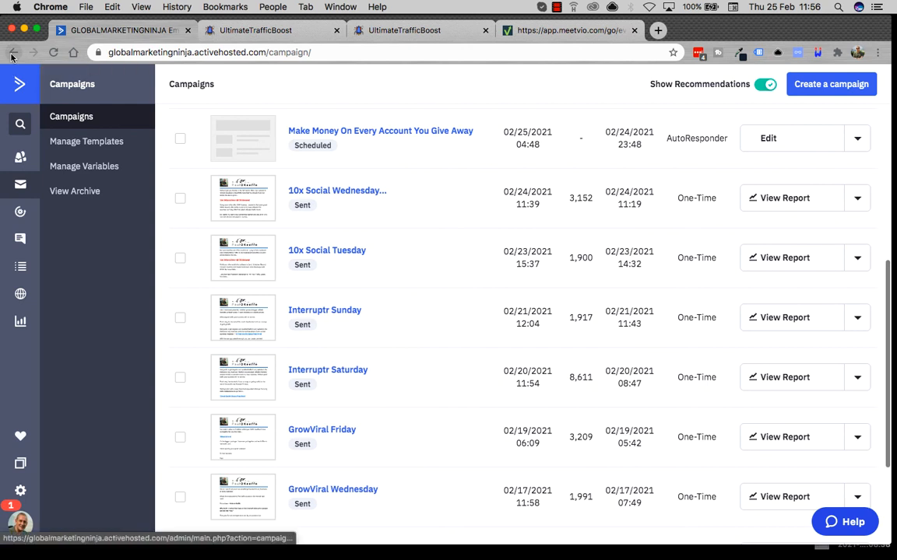
pyautogui.click(13, 53)
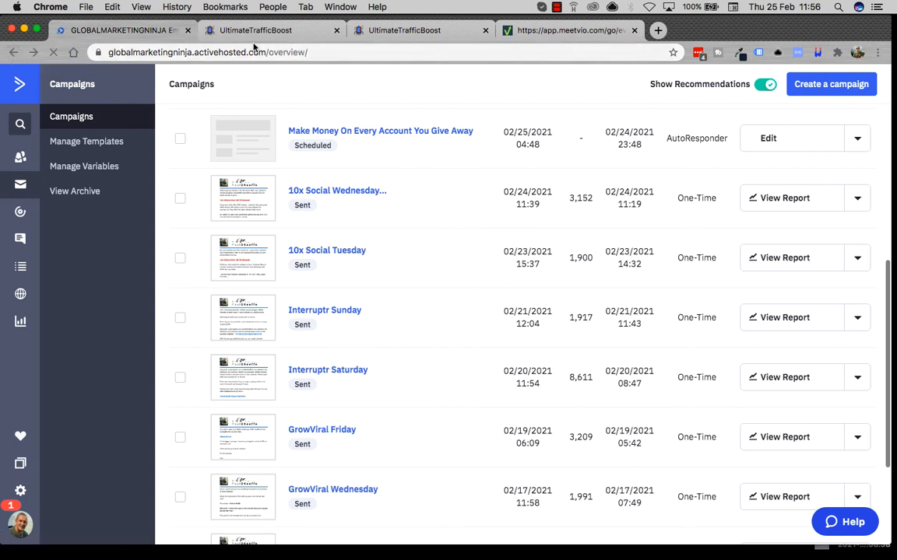